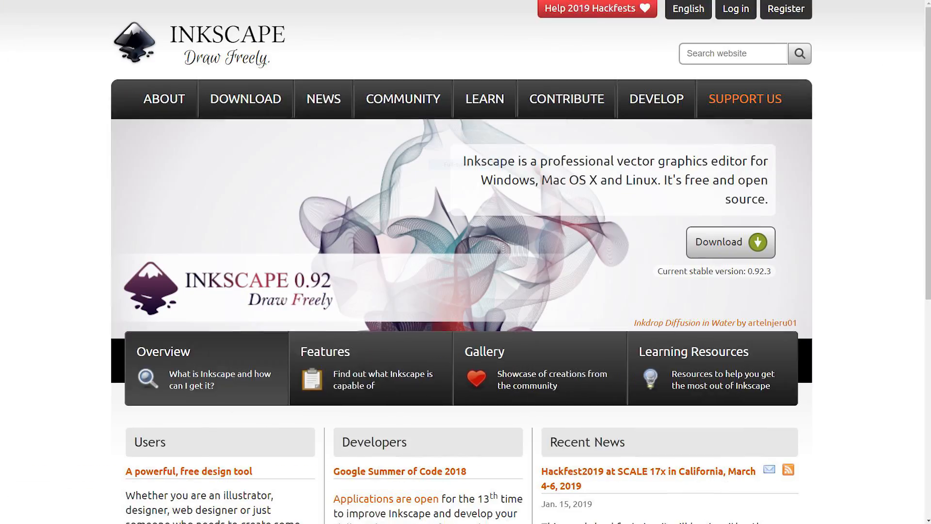
Drag the wavy curve's Bézier handles to deepen and smooth its right-hand dip.
scroll("down", 3)
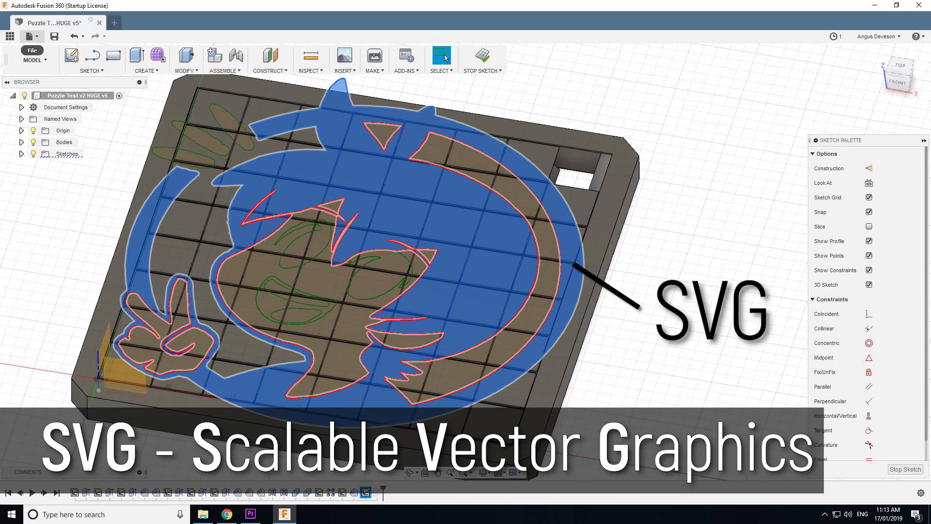
left_click(481, 69)
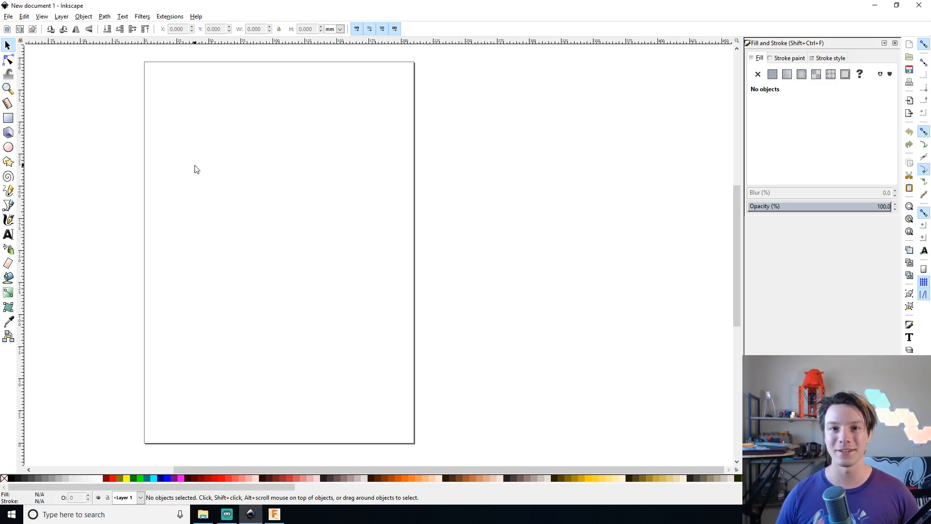
mouse_move(59, 136)
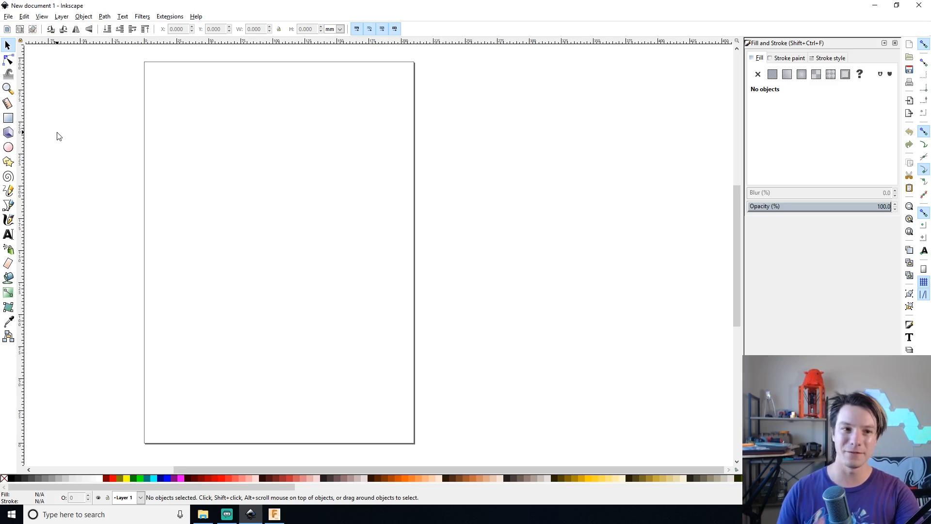
mouse_move(140, 105)
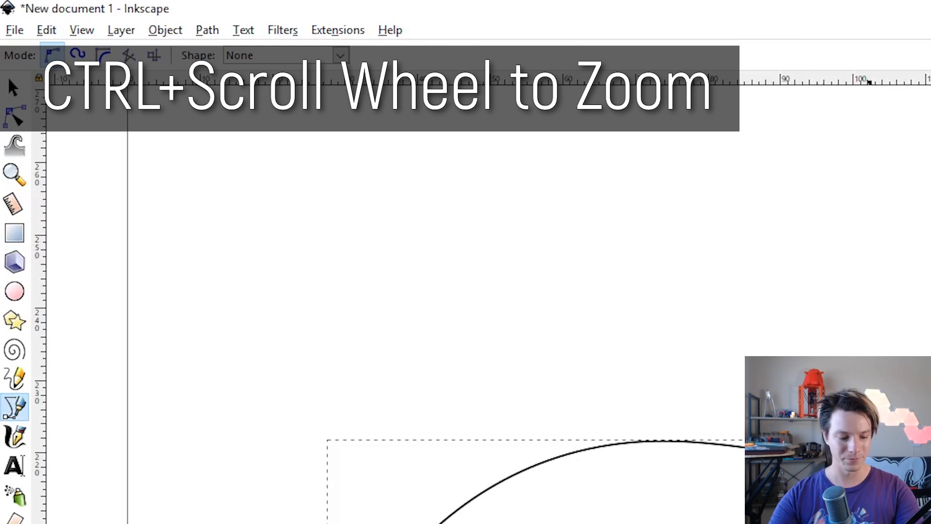
scroll("down", 3)
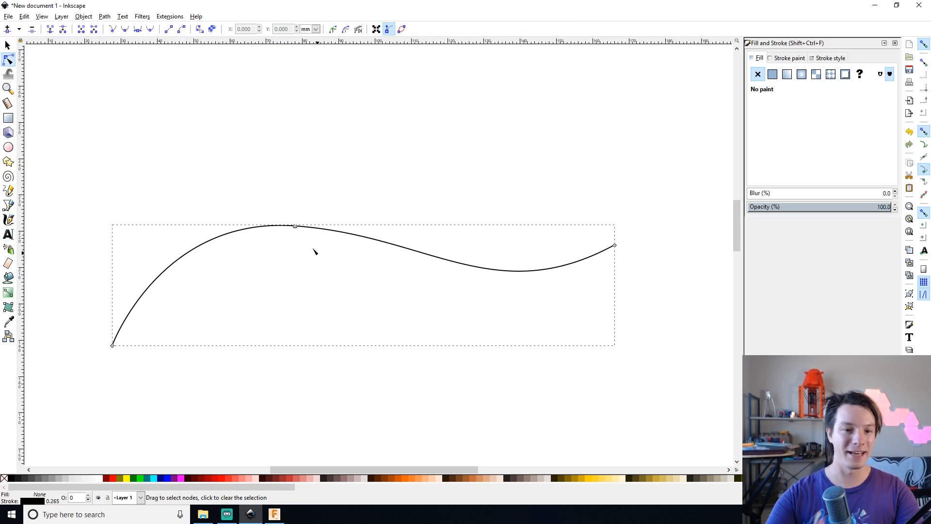
left_click(294, 226)
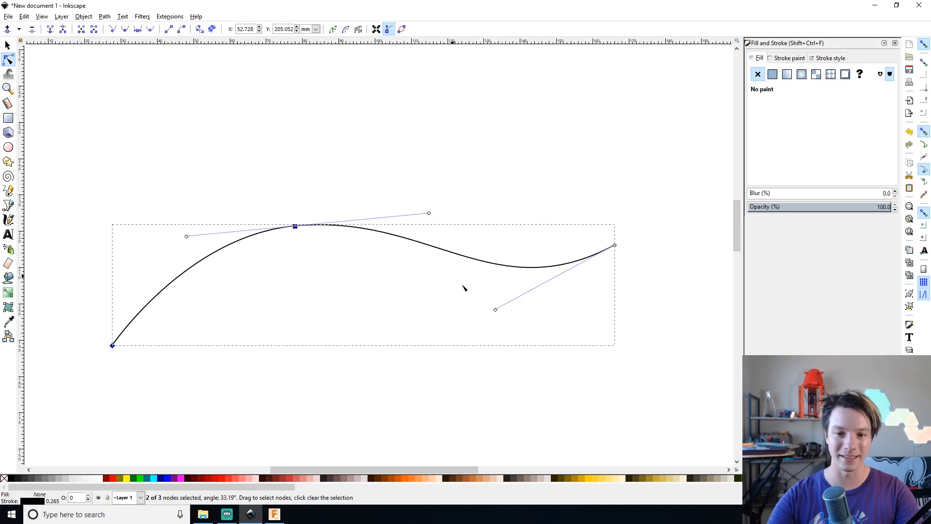
left_click_drag(496, 309, 466, 343)
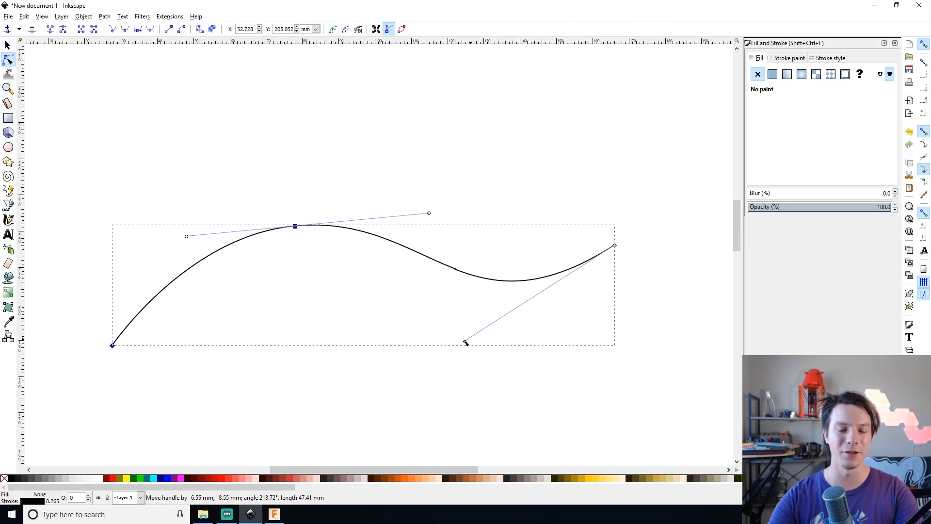
left_click_drag(466, 343, 420, 352)
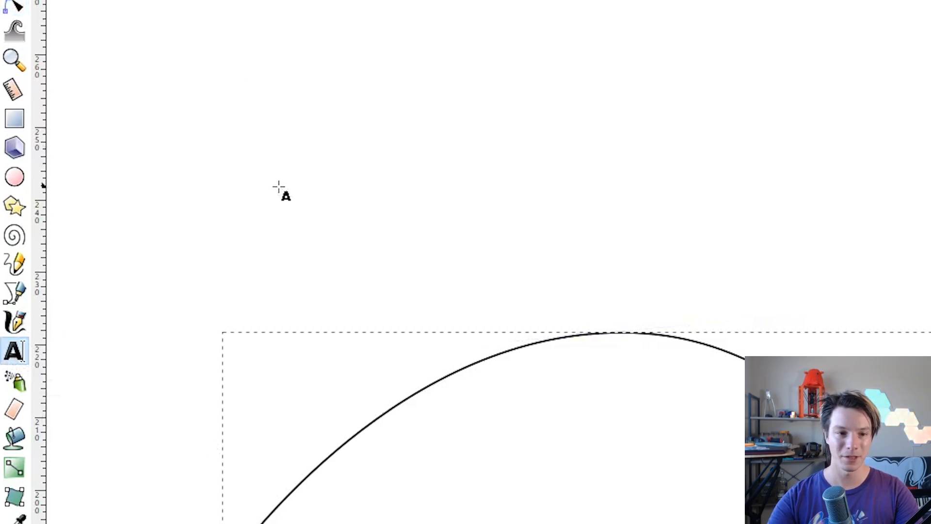
Type 'HELLO WORLD' above the curve and set it in Comic Sans MS at 48 pt.
left_click(283, 184)
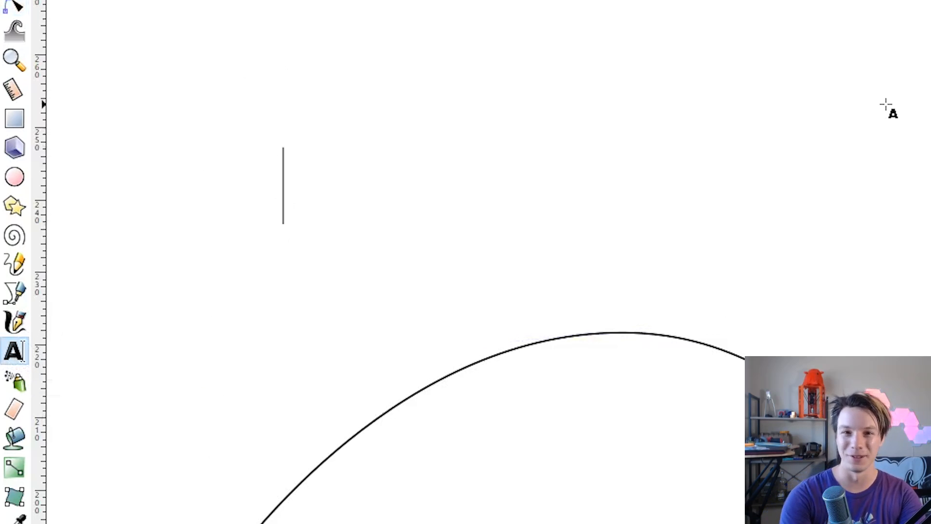
type("HELLO")
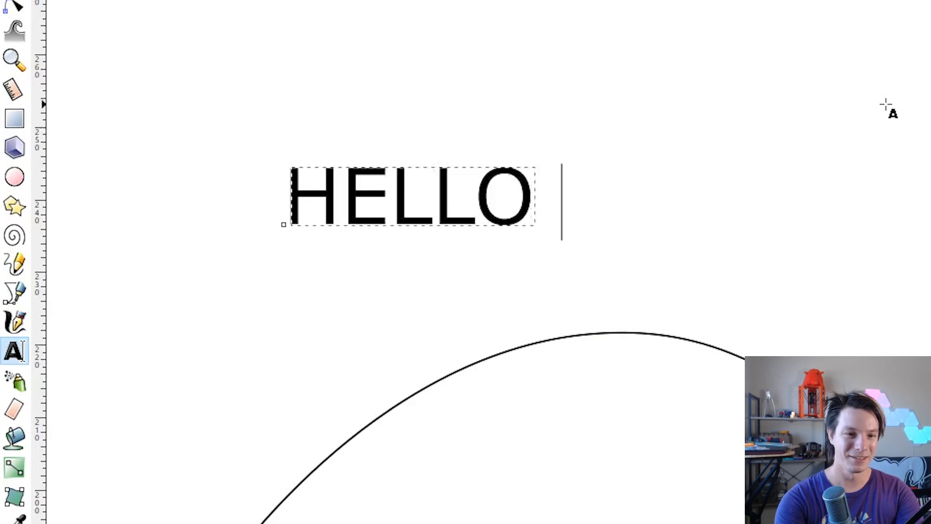
type("WORLD")
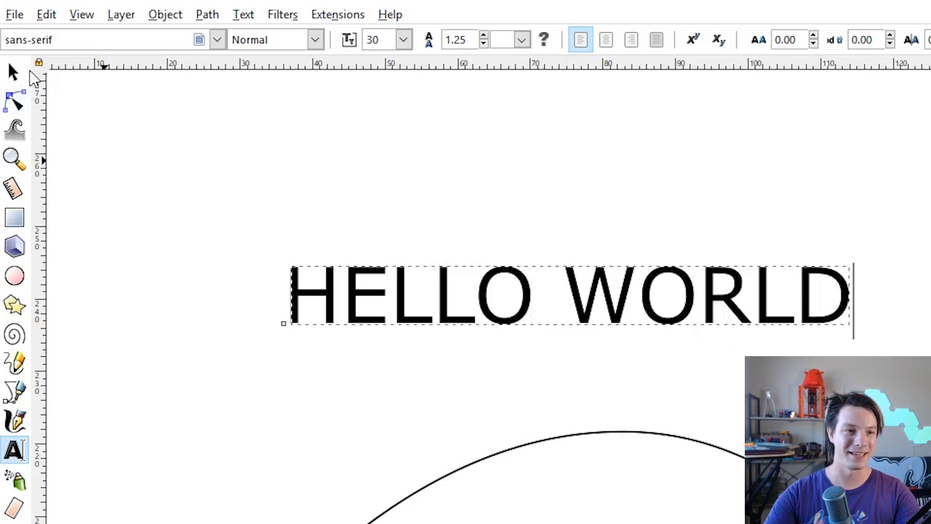
left_click(216, 40)
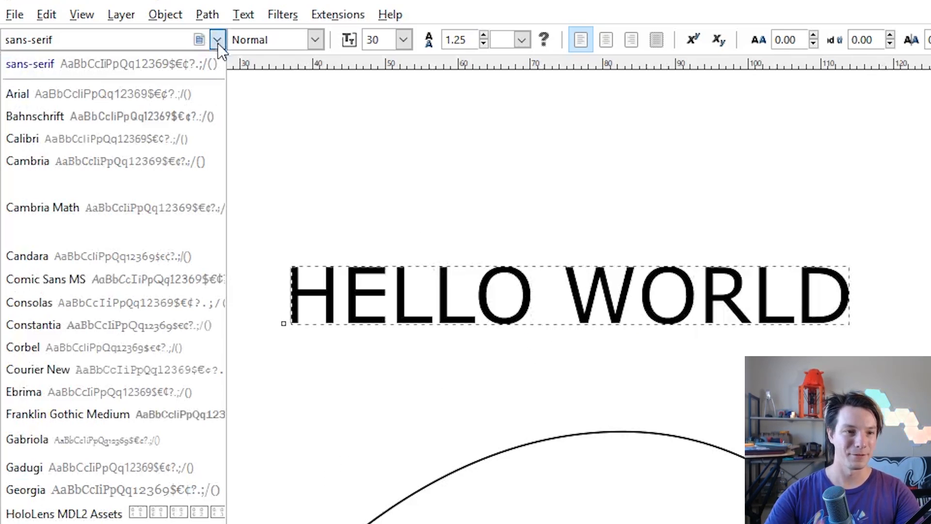
mouse_move(119, 215)
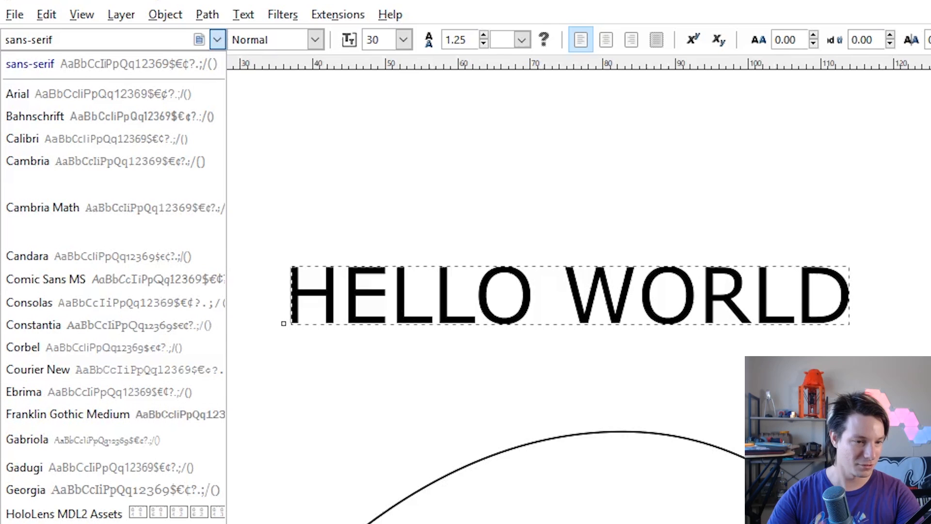
left_click(44, 280)
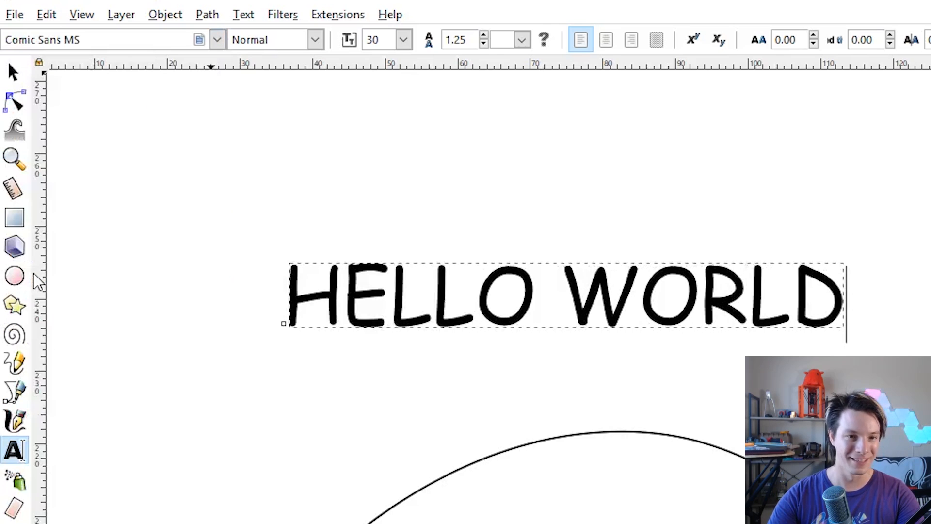
mouse_move(39, 279)
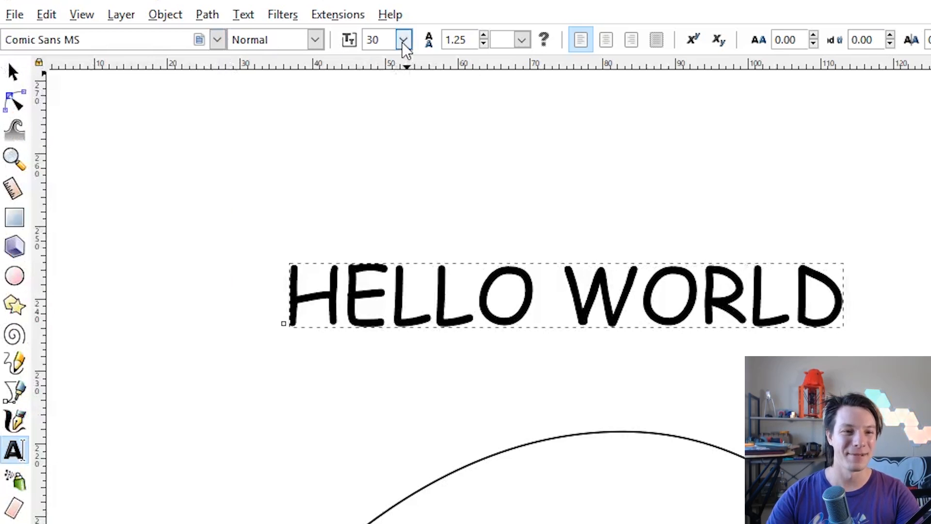
left_click(404, 39)
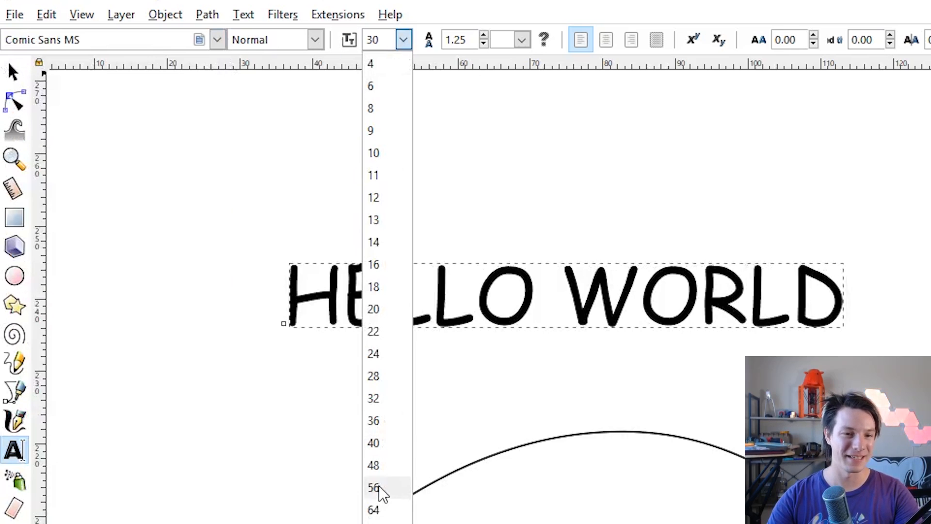
left_click(373, 488)
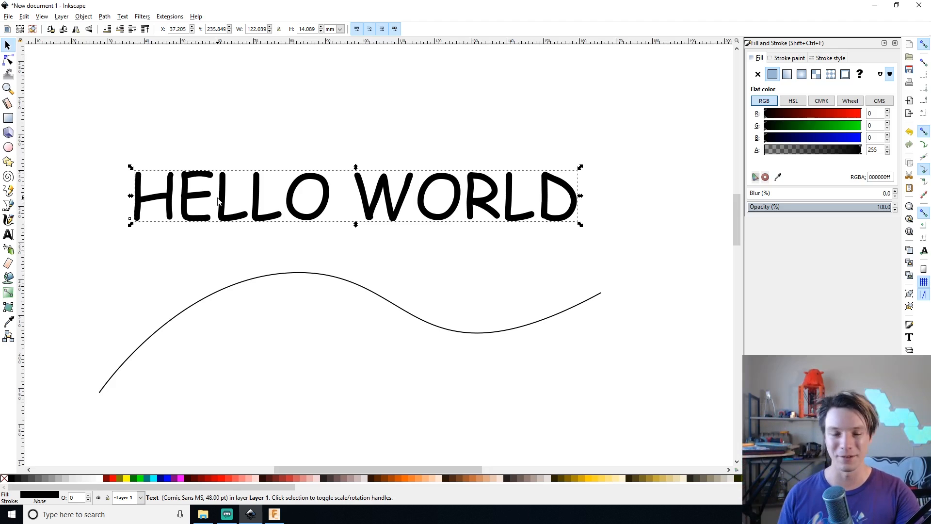
mouse_move(310, 279)
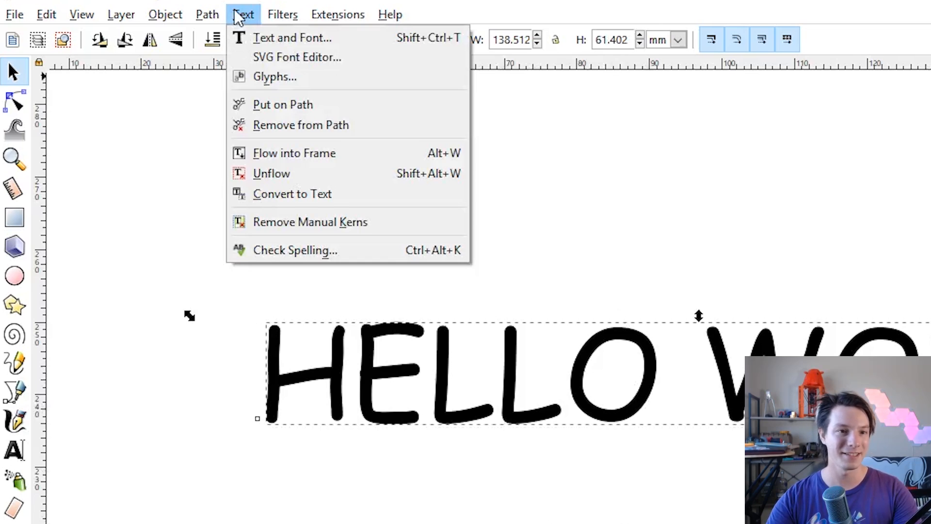
mouse_move(282, 104)
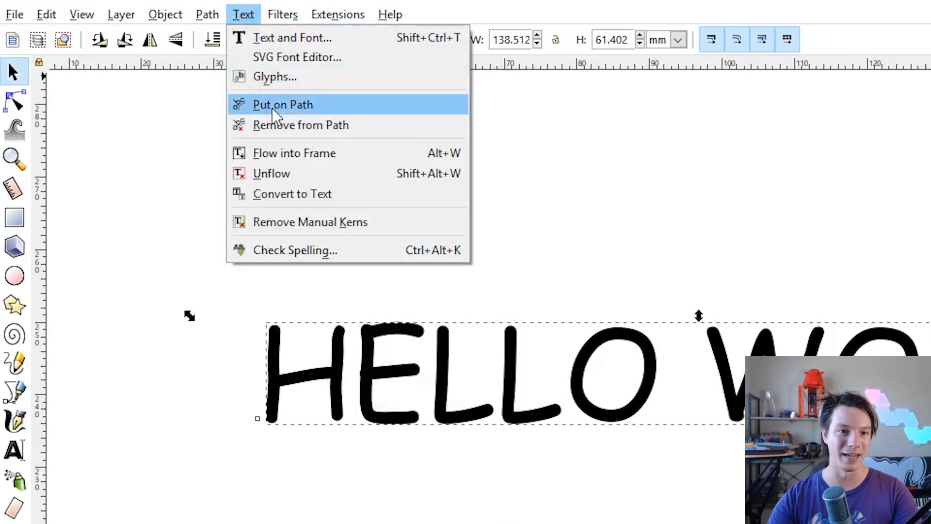
Attach the HELLO WORLD text to the wavy curve using Put on Path.
left_click(283, 104)
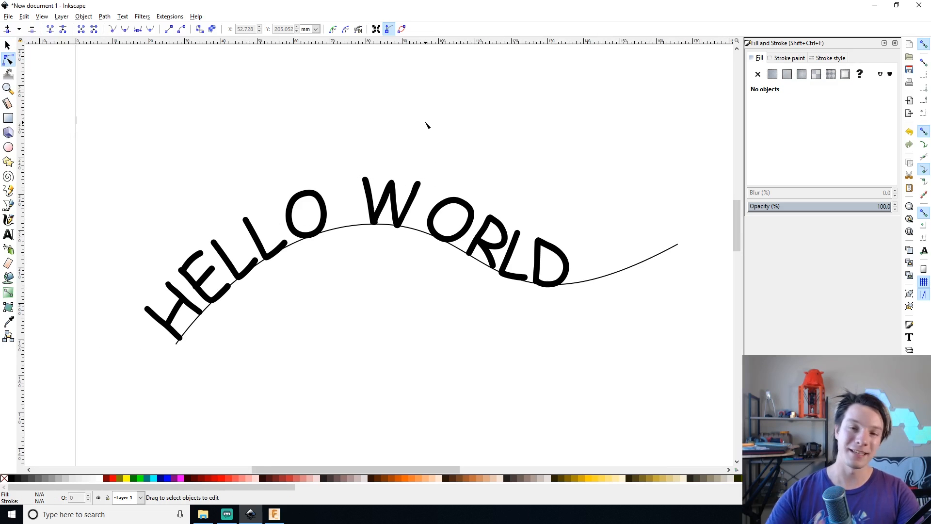
Drag the curve's end node and handles into a gentler arc so WORLD spreads evenly.
left_click(359, 226)
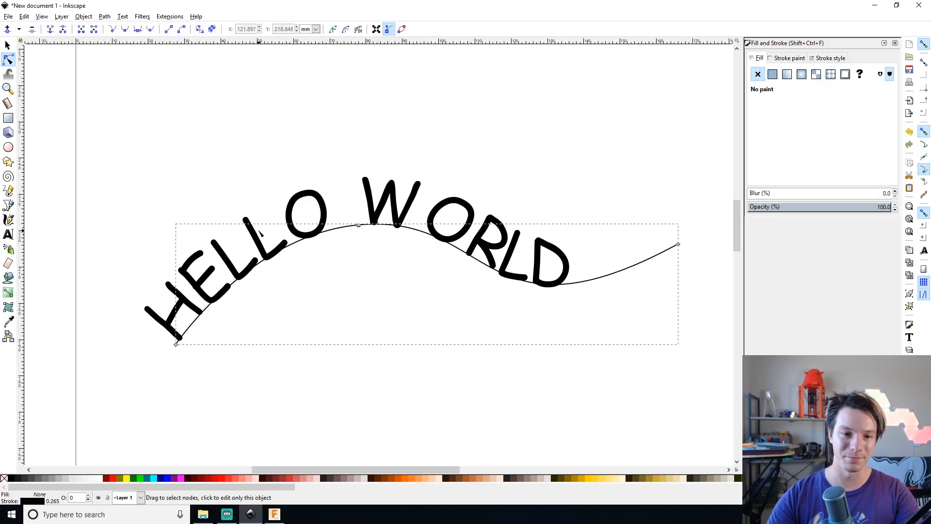
left_click(358, 225)
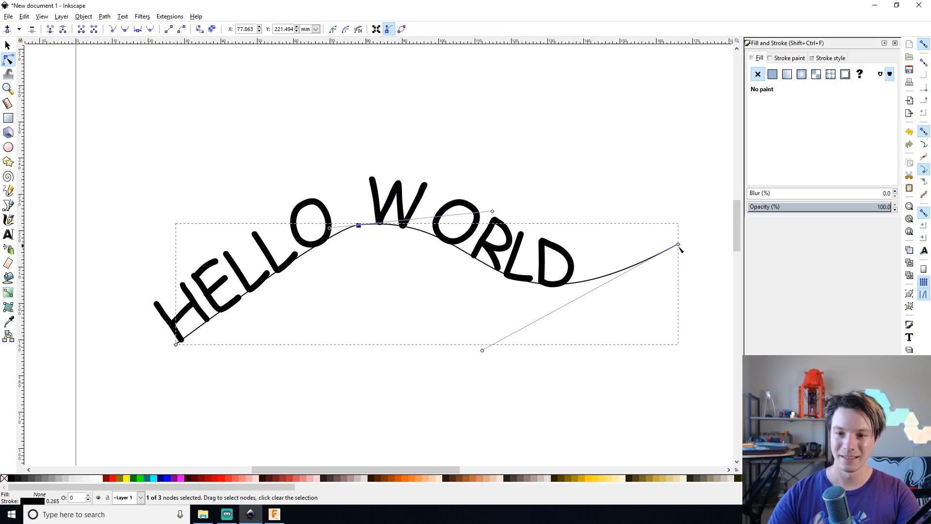
left_click_drag(679, 246, 622, 255)
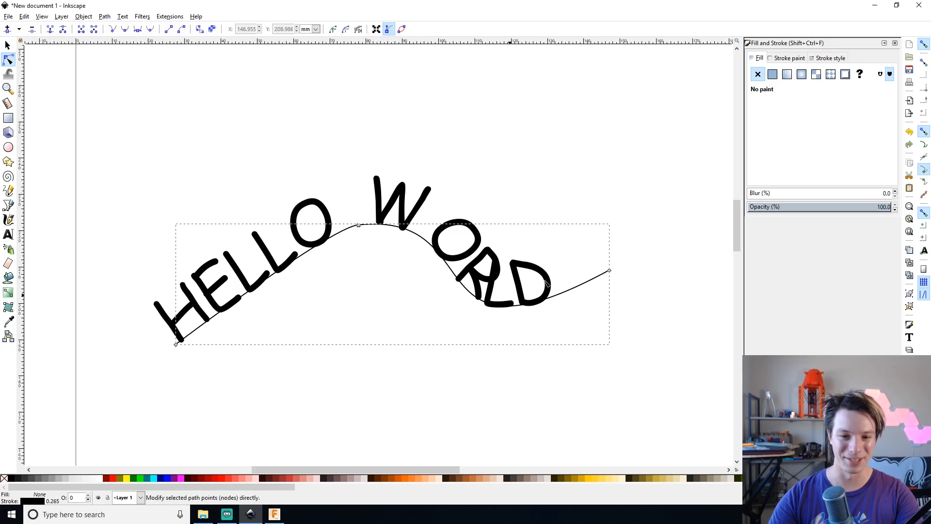
left_click_drag(608, 270, 416, 377)
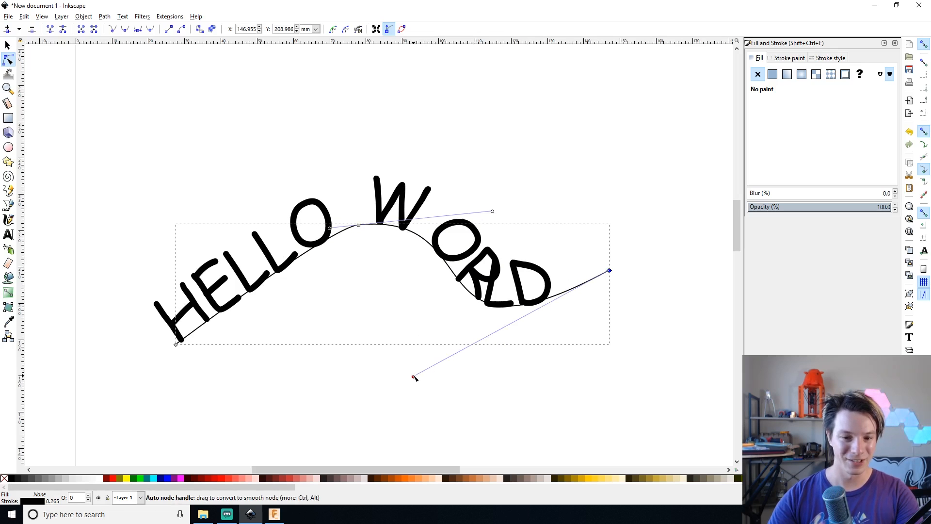
left_click_drag(415, 377, 473, 302)
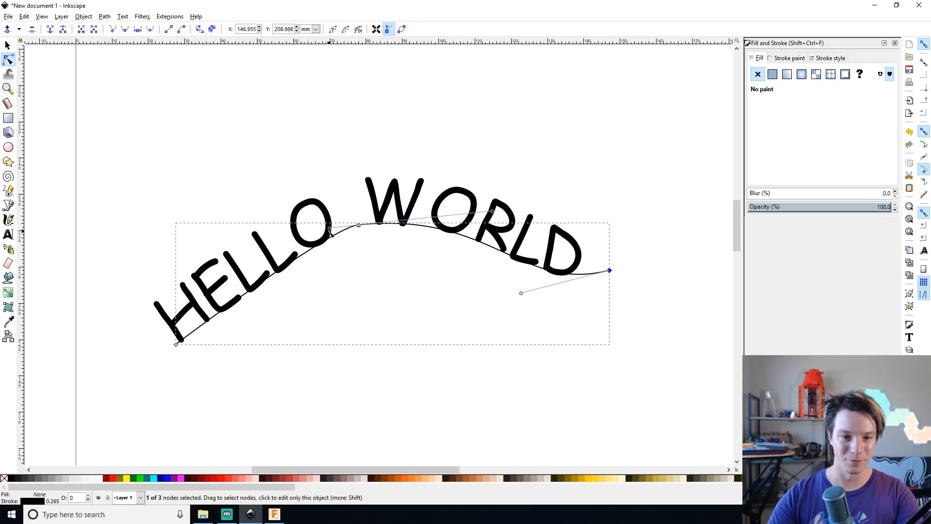
left_click_drag(329, 229, 267, 232)
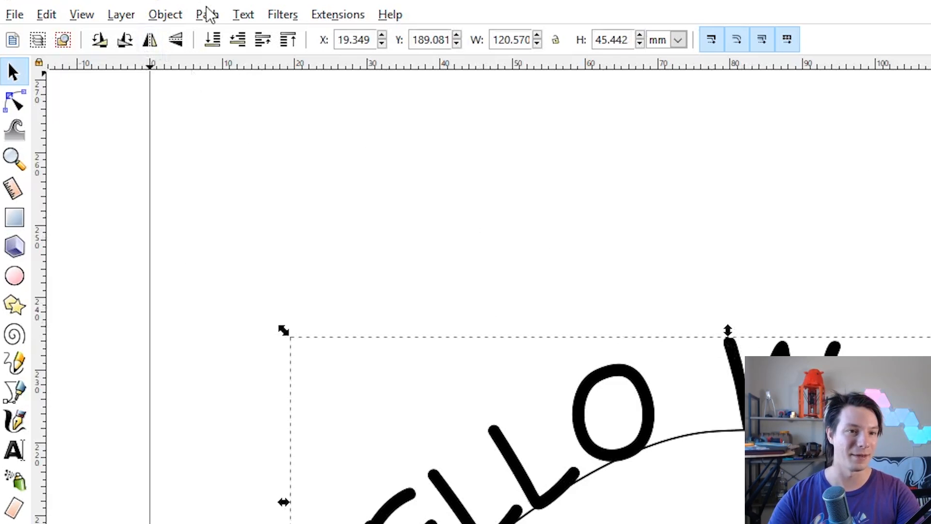
Convert the curved HELLO WORLD text into letter paths with Object to Path.
left_click(207, 14)
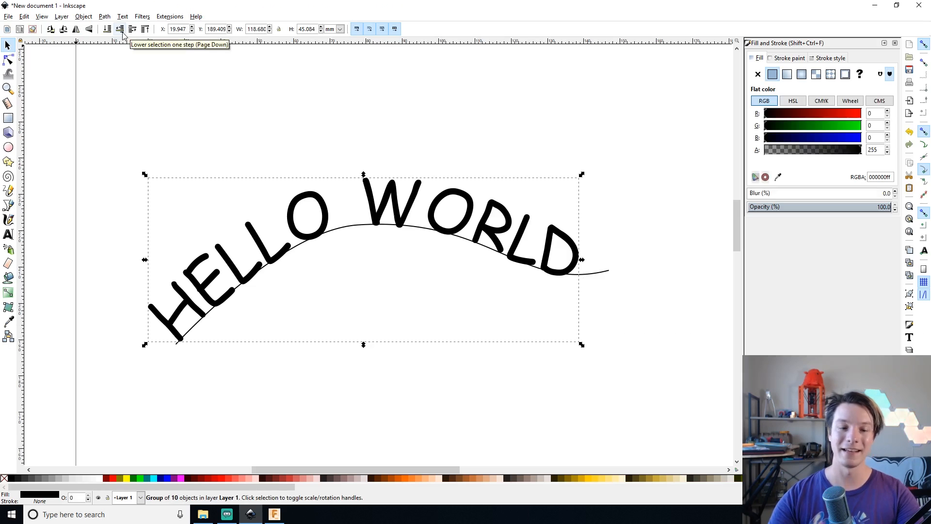
mouse_move(9, 59)
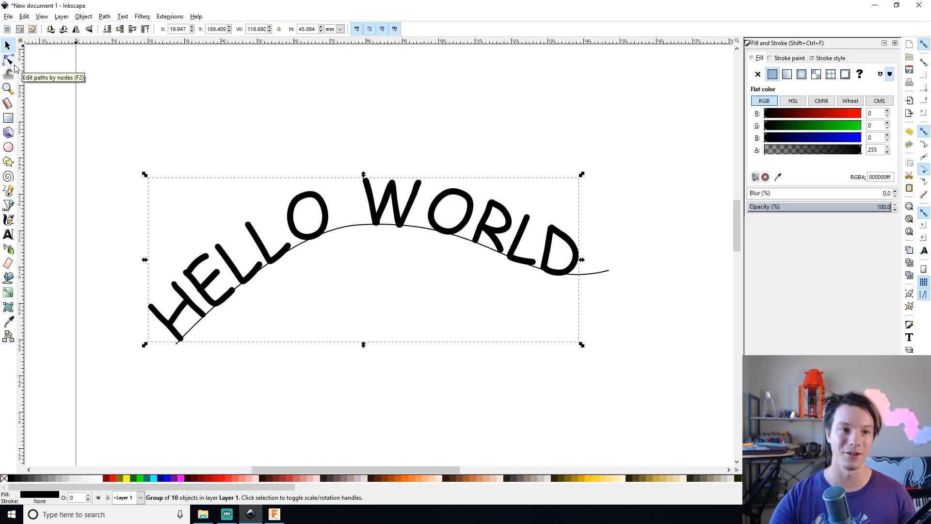
left_click(9, 58)
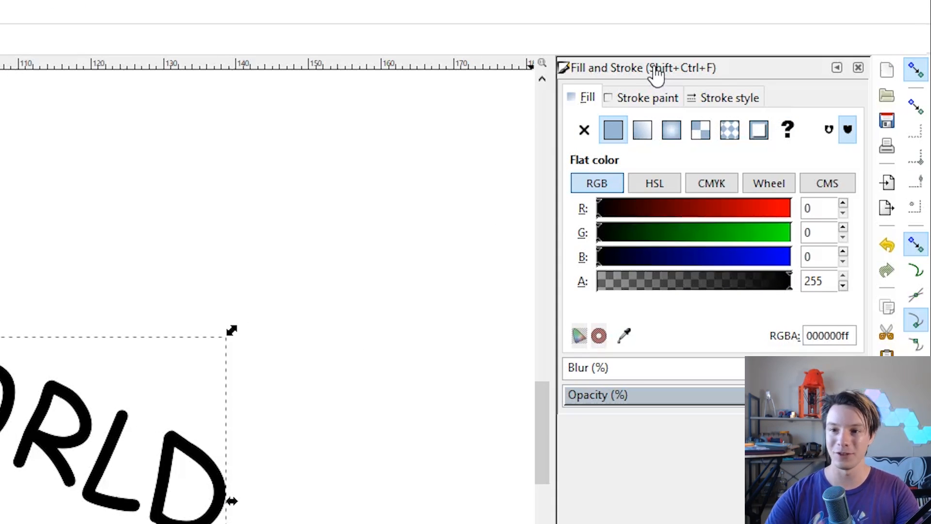
mouse_move(718, 78)
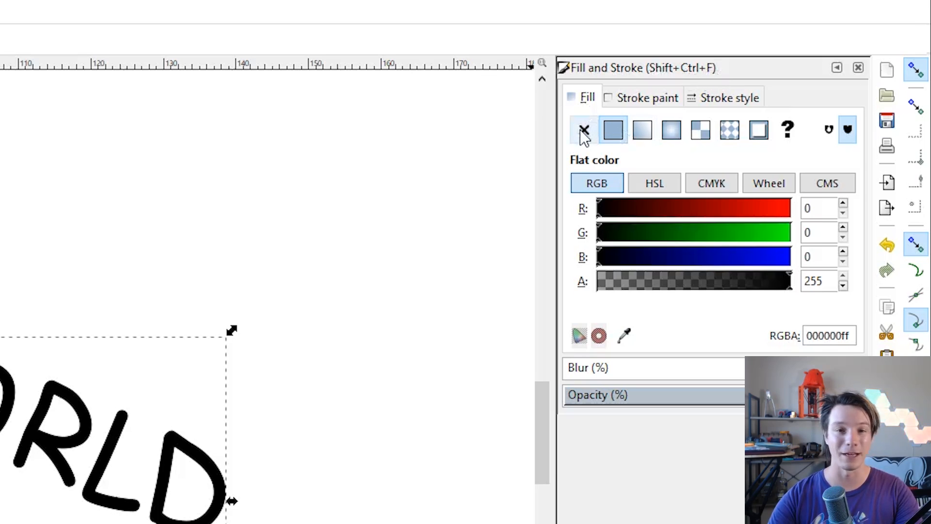
Remove the letters' fill and give them a flat black stroke.
left_click(644, 98)
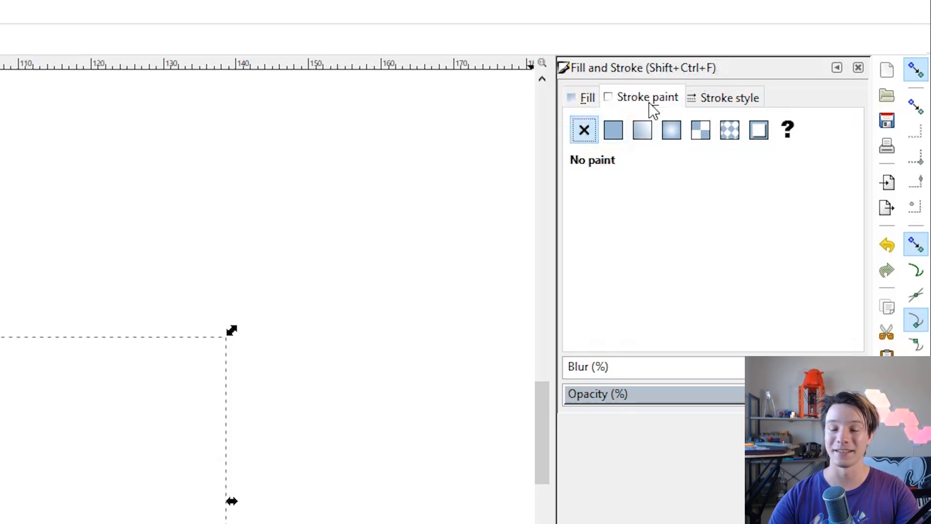
left_click(613, 130)
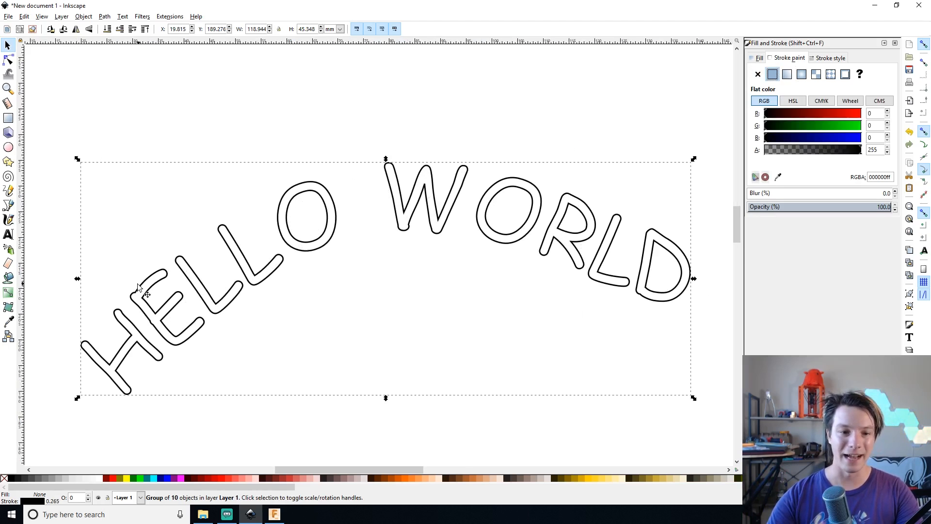
mouse_move(594, 241)
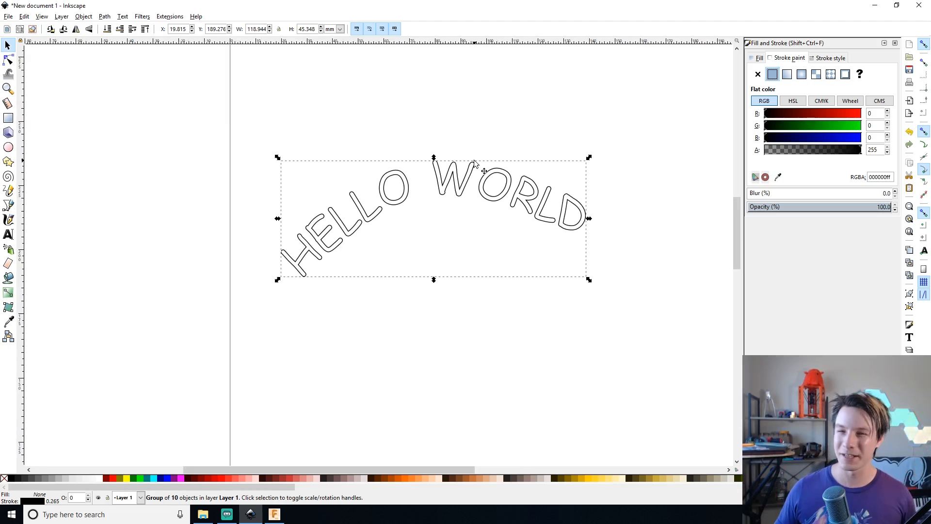
mouse_move(422, 76)
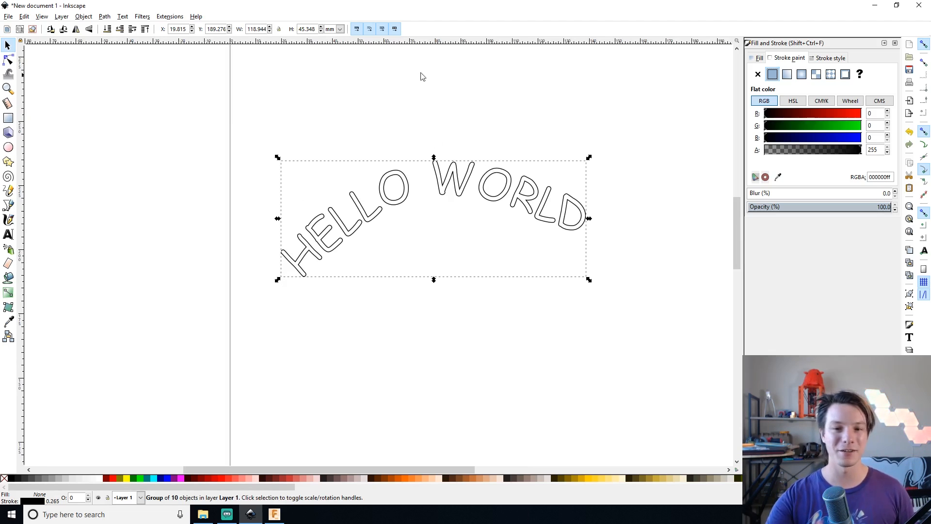
mouse_move(462, 184)
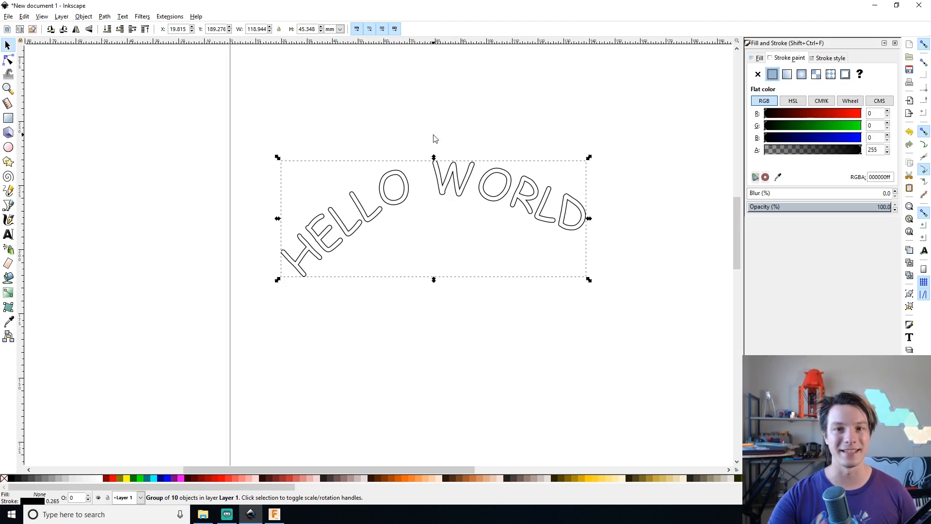
mouse_move(259, 82)
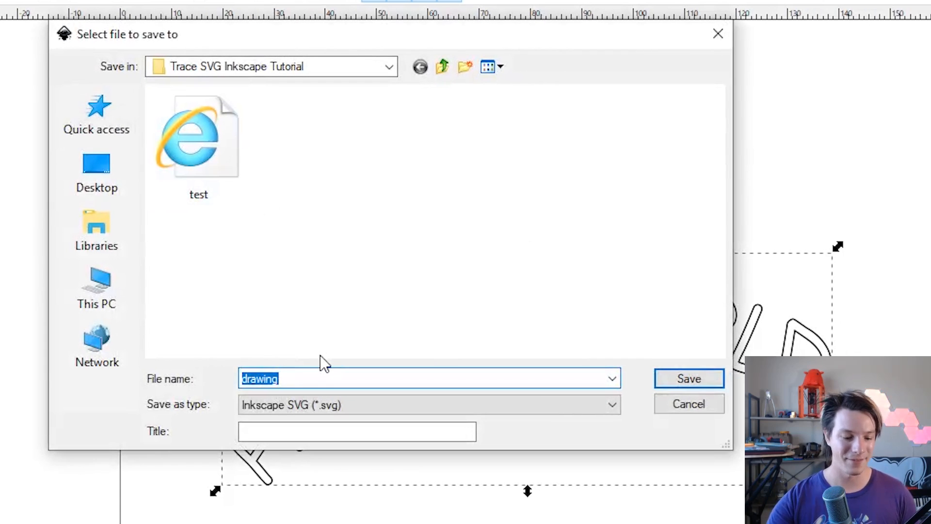
Save the lettering as an Inkscape SVG named 'hello world'.
type("hello world")
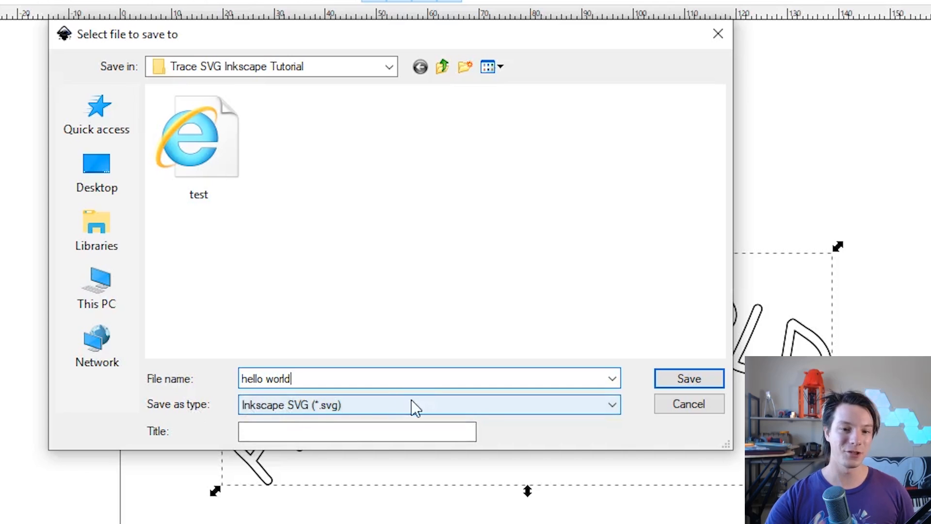
left_click(429, 404)
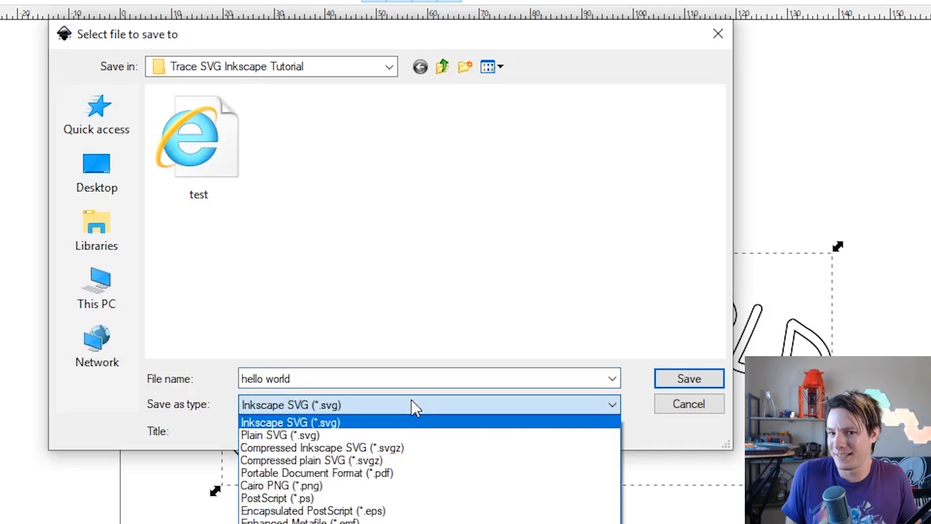
mouse_move(213, 412)
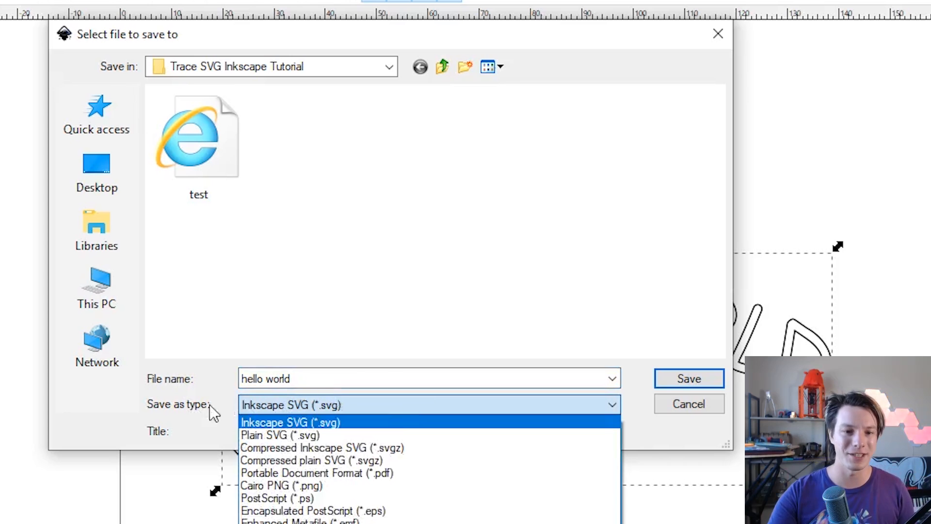
left_click(290, 422)
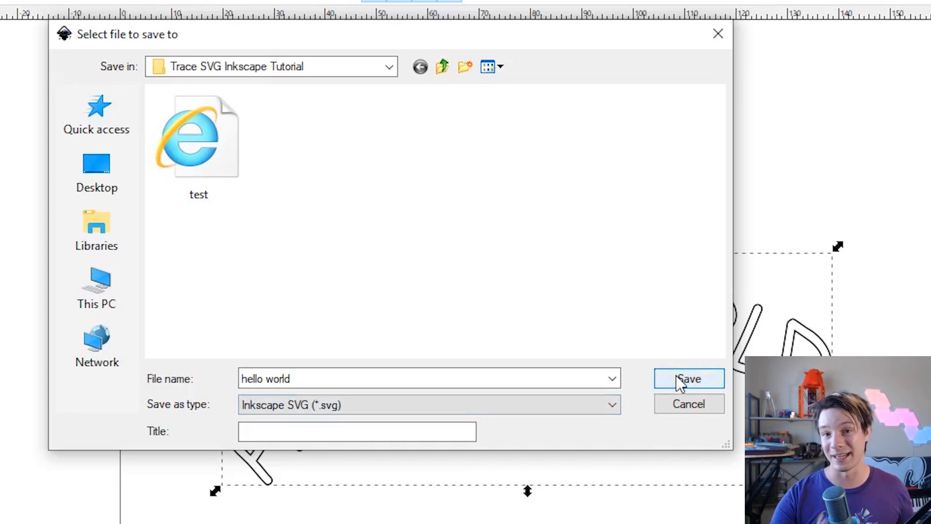
left_click(689, 379)
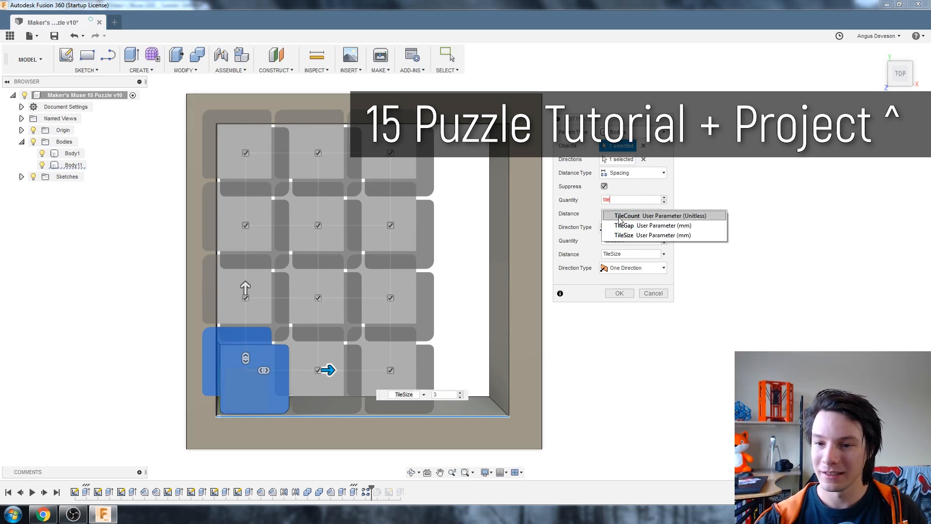
Switch to Fusion 360 showing the 15-puzzle tray design.
left_click(626, 214)
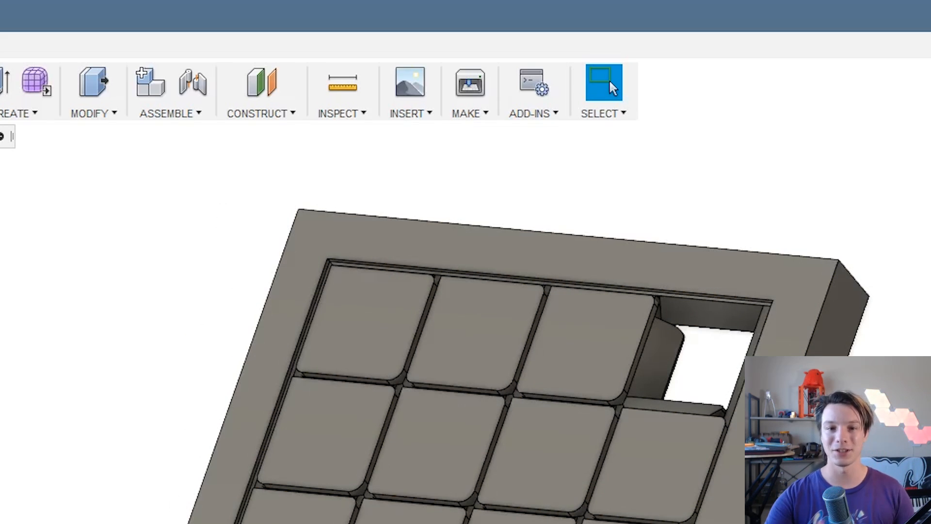
mouse_move(409, 113)
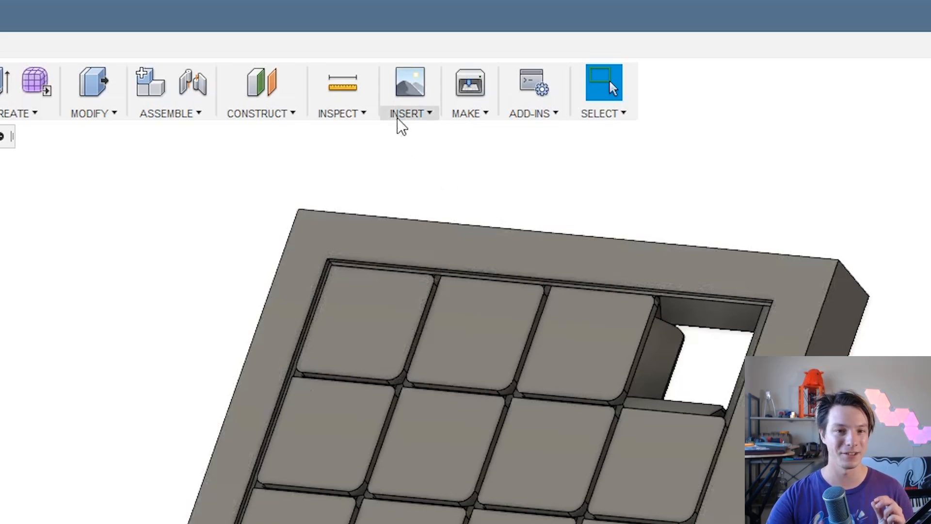
Import hello world.svg and position the lettering across the tile grid.
left_click(407, 113)
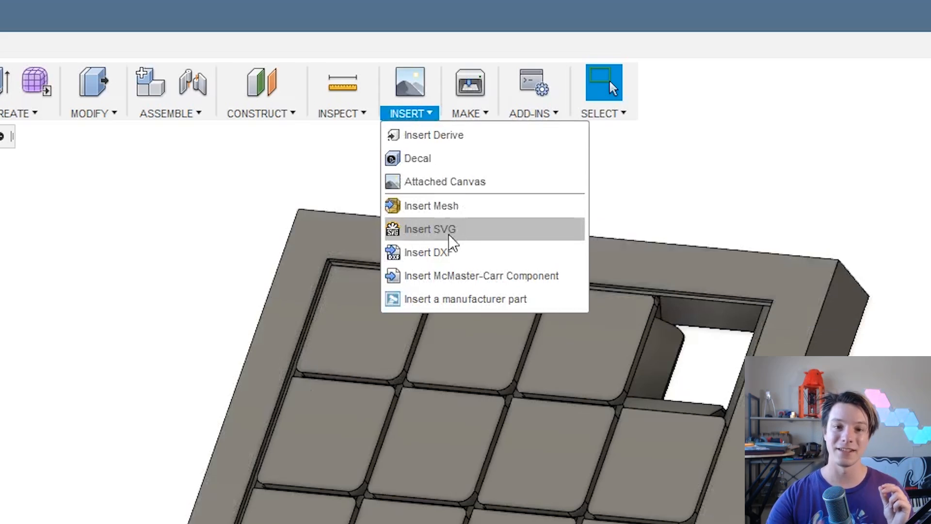
left_click(429, 229)
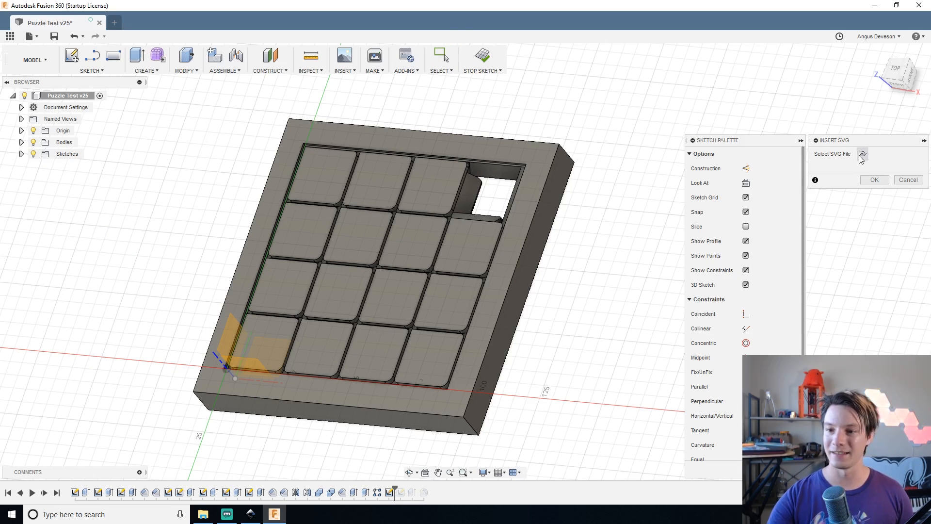
left_click(862, 153)
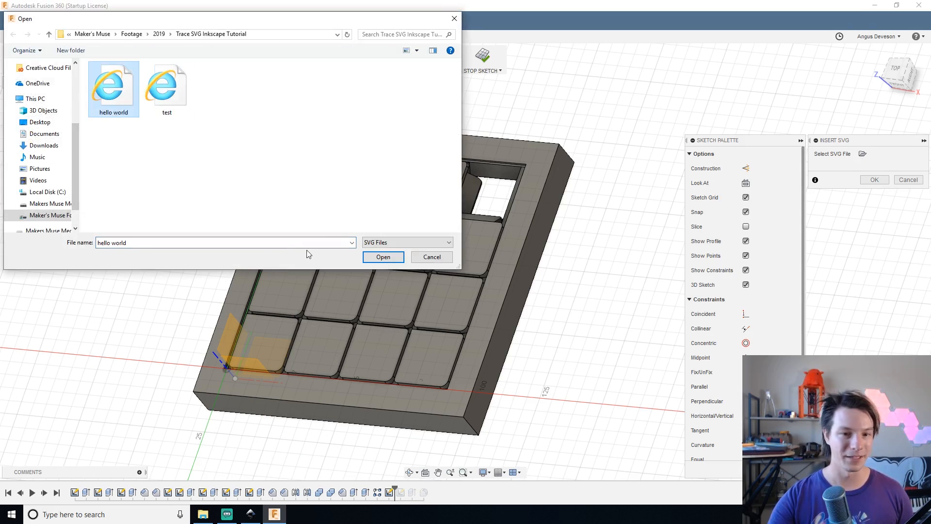
left_click(382, 256)
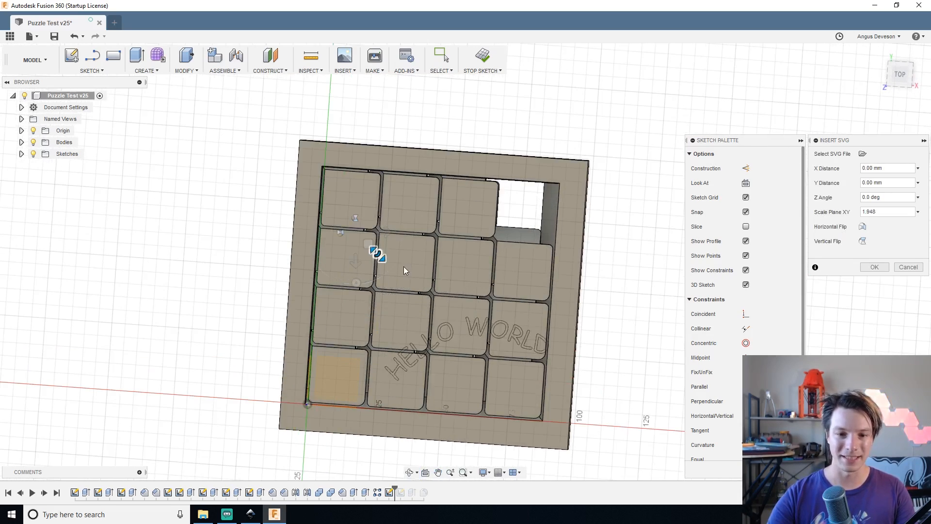
left_click_drag(378, 255, 295, 147)
type("1")
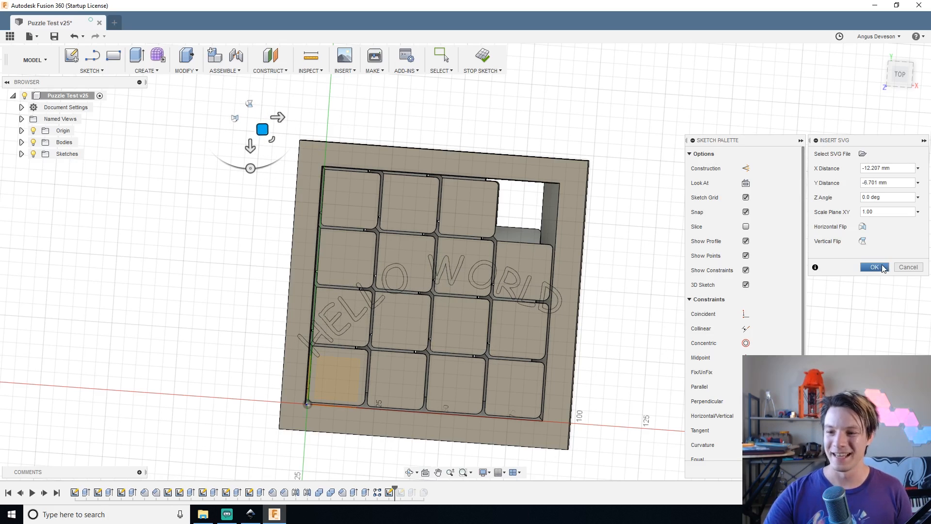
left_click(874, 267)
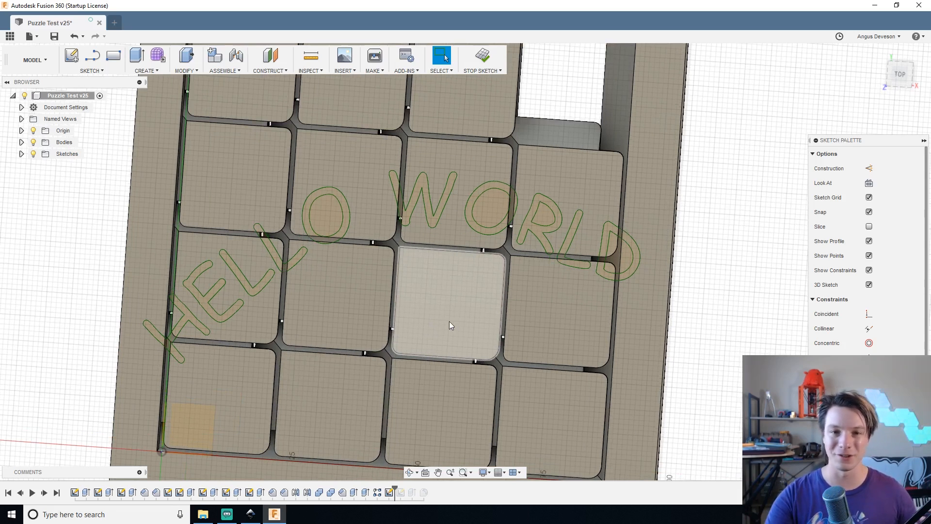
mouse_move(454, 190)
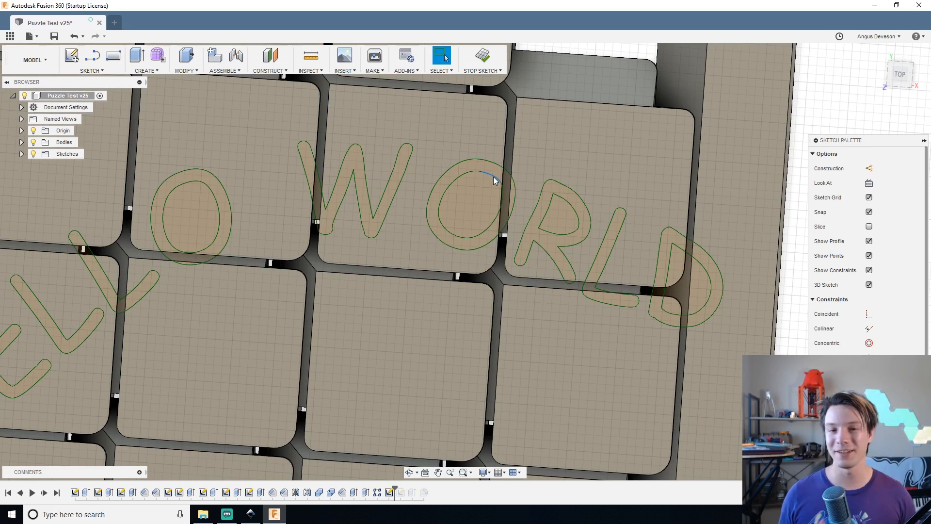
Toggle Fix/UnFix on a HELLO WORLD letter curve.
right_click(493, 178)
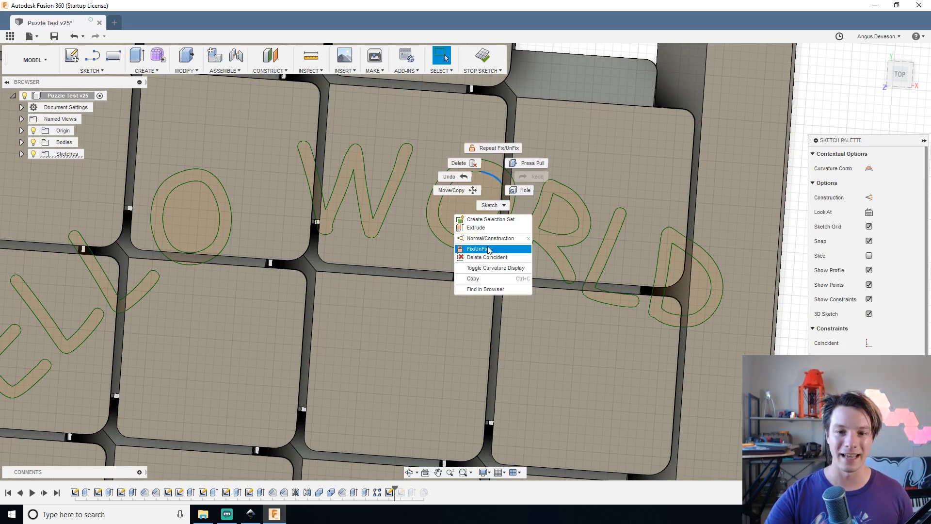
left_click(475, 249)
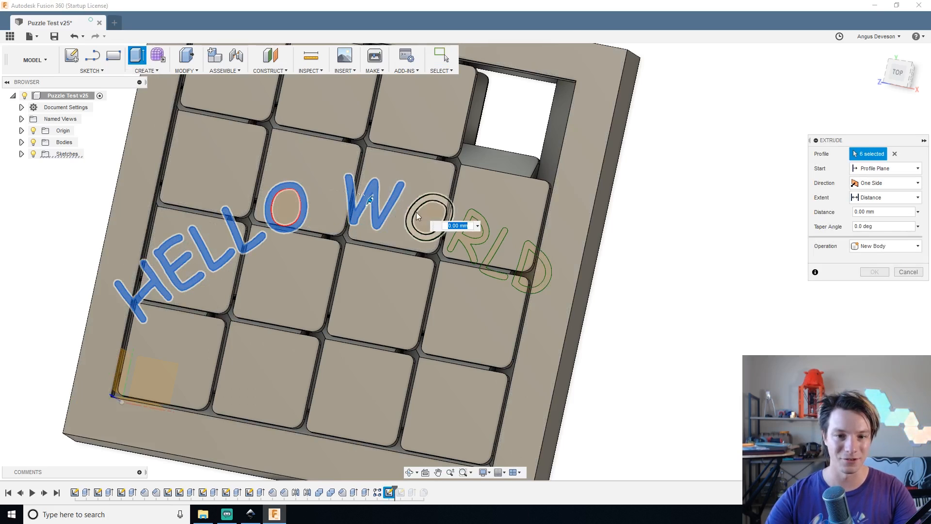
Add the O of WORLD to the letter profiles and enter a negative cut depth.
left_click(442, 219)
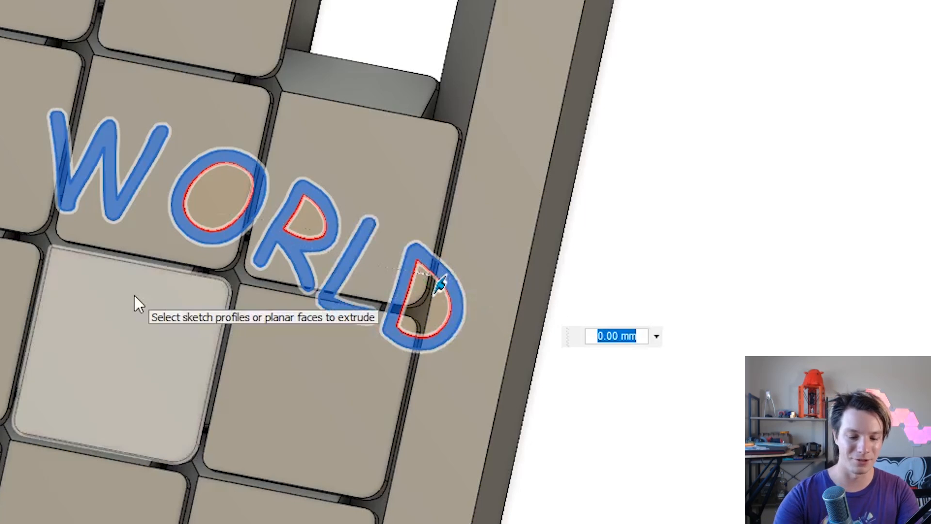
type("-0.")
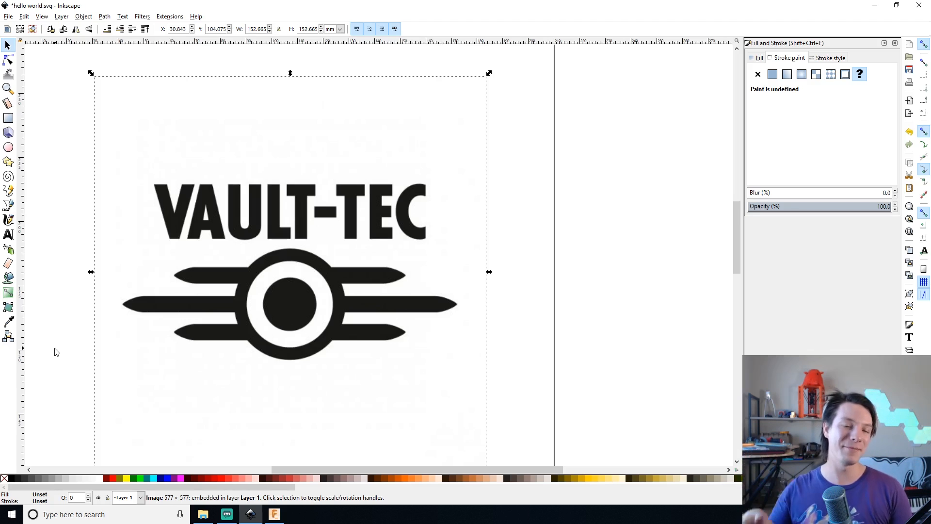
mouse_move(432, 273)
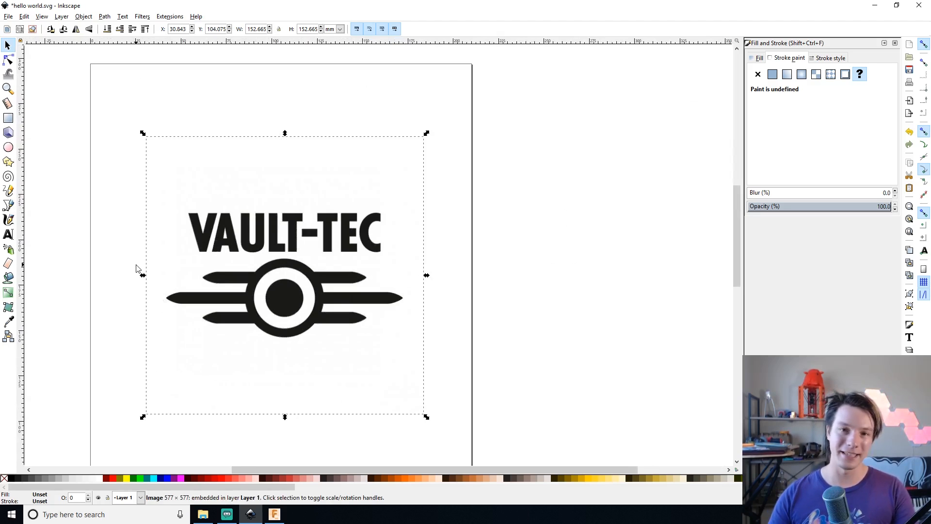
Open the File menu to import the Vault-Tec logo bitmap.
left_click(8, 16)
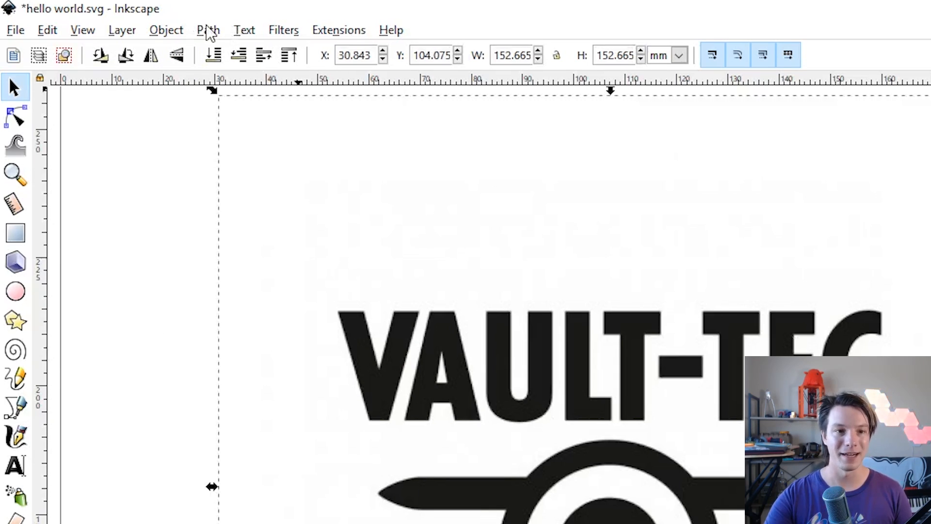
Open Path > Trace Bitmap for the logo and enable Live Preview.
left_click(207, 30)
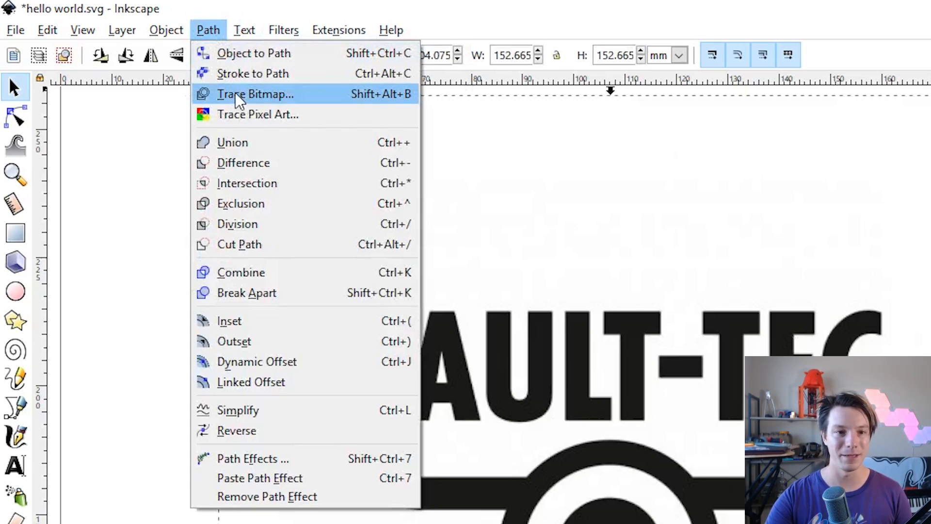
left_click(256, 93)
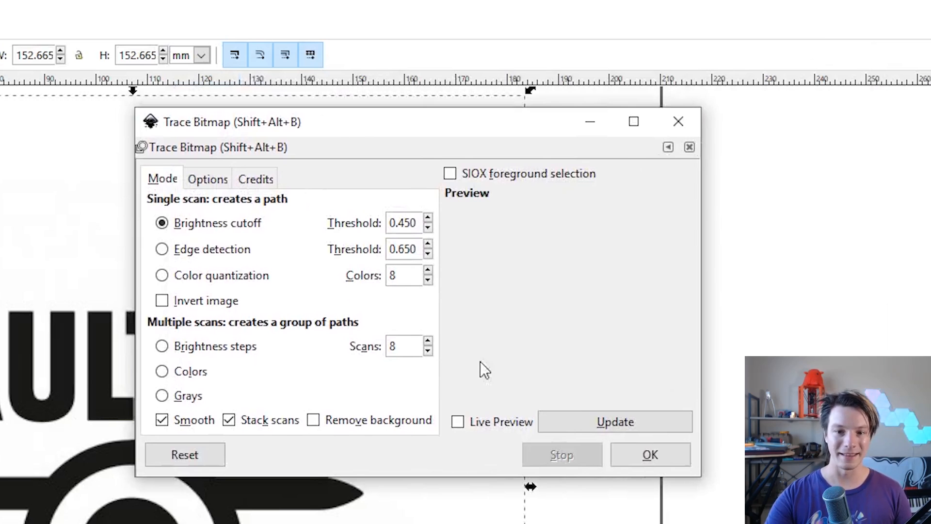
left_click(457, 421)
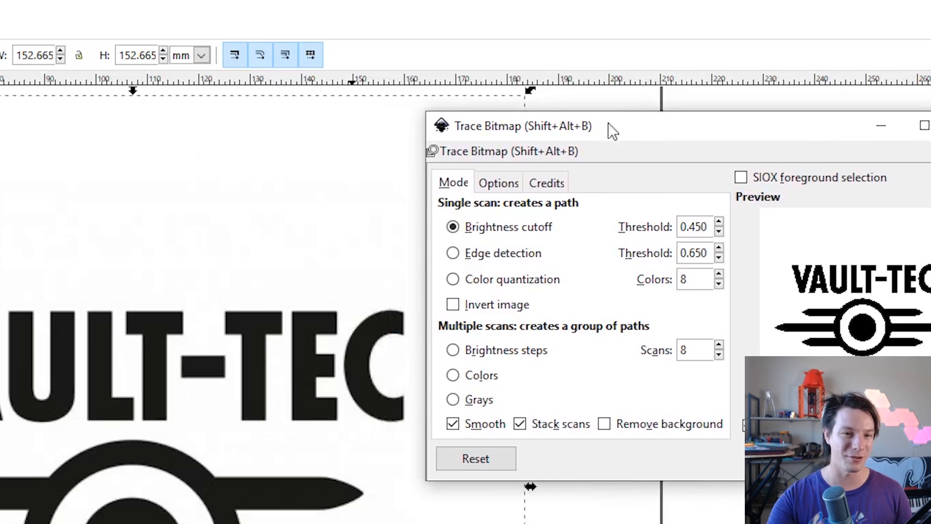
mouse_move(465, 146)
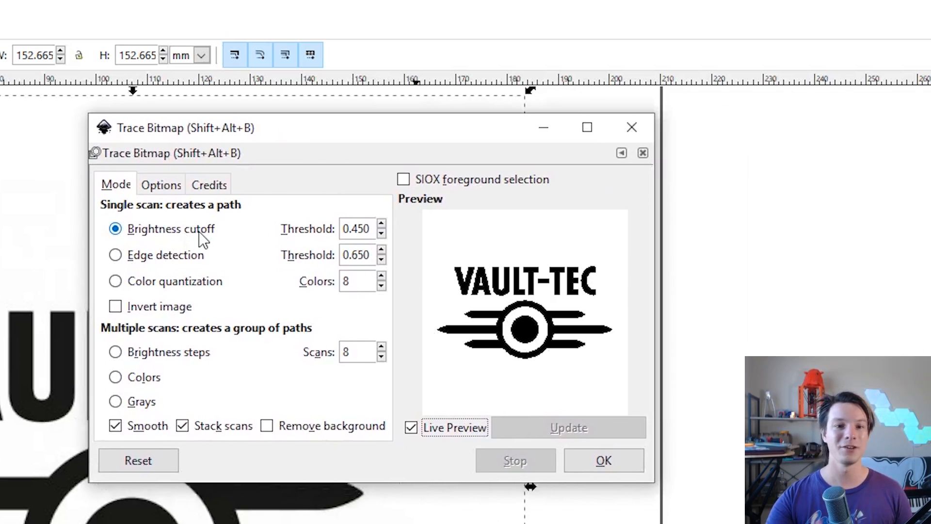
mouse_move(365, 254)
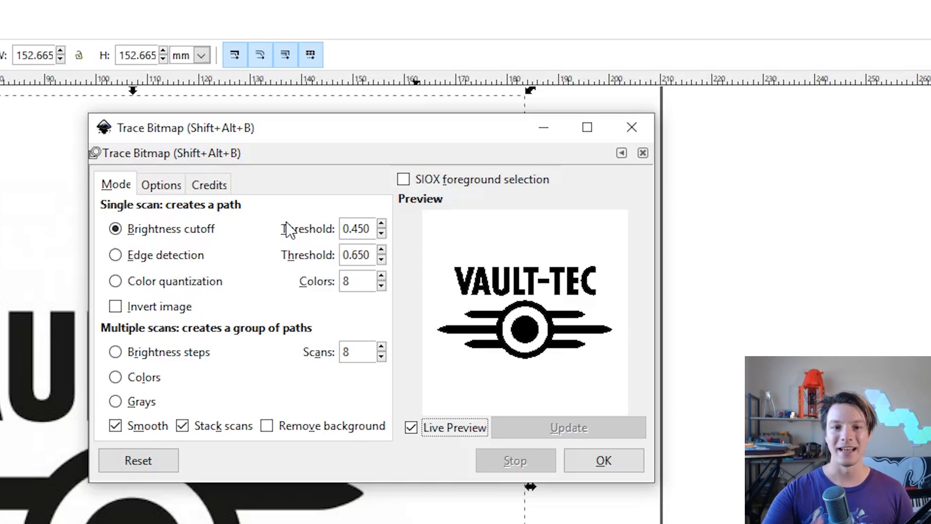
mouse_move(143, 255)
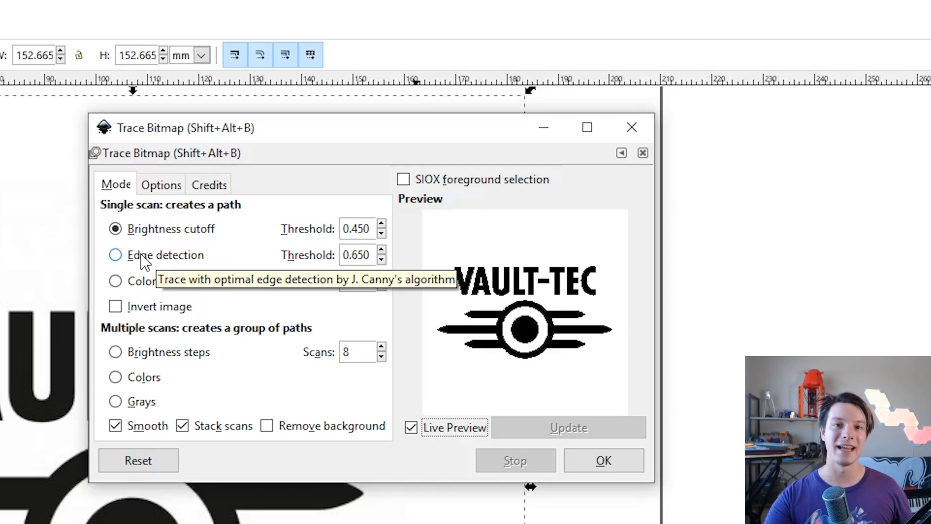
left_click(116, 255)
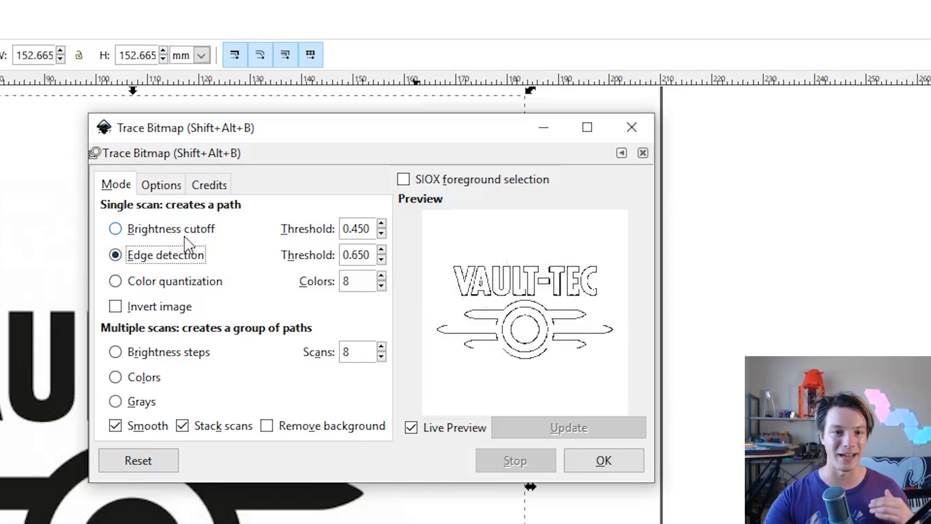
left_click(114, 229)
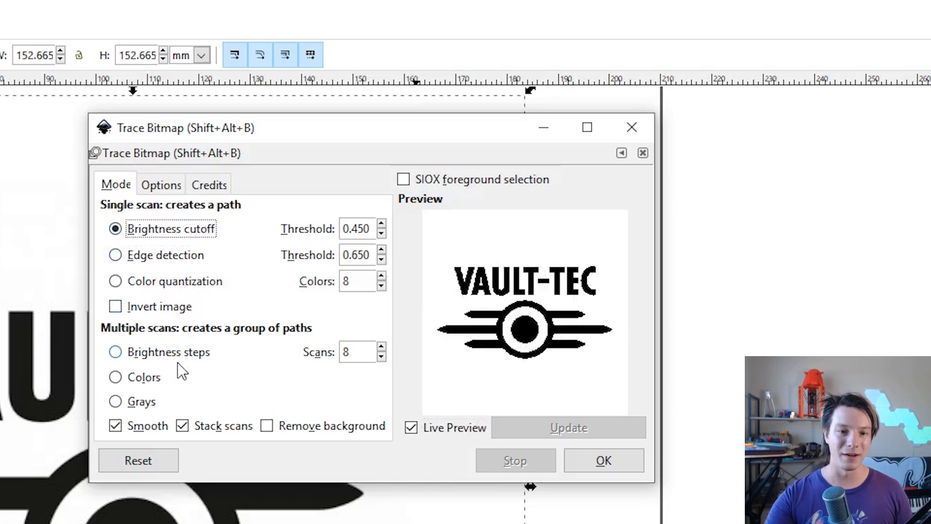
mouse_move(145, 403)
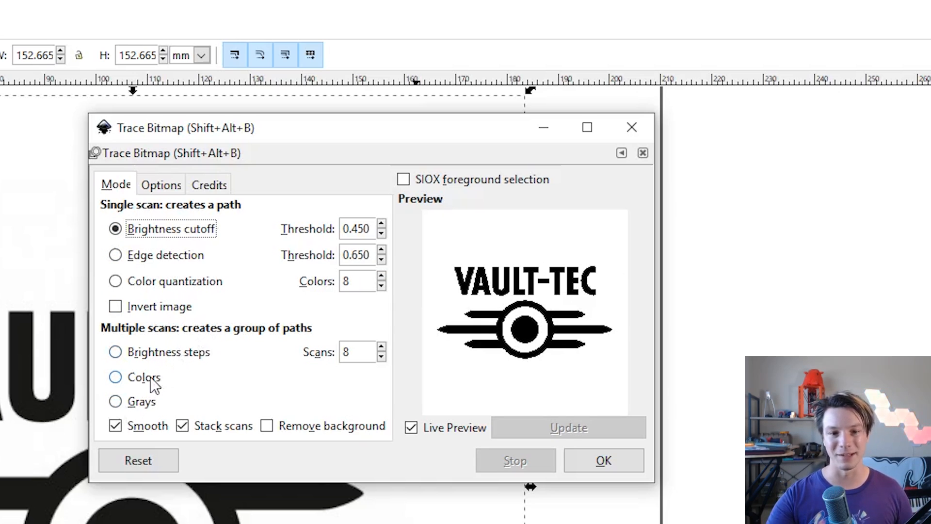
mouse_move(145, 377)
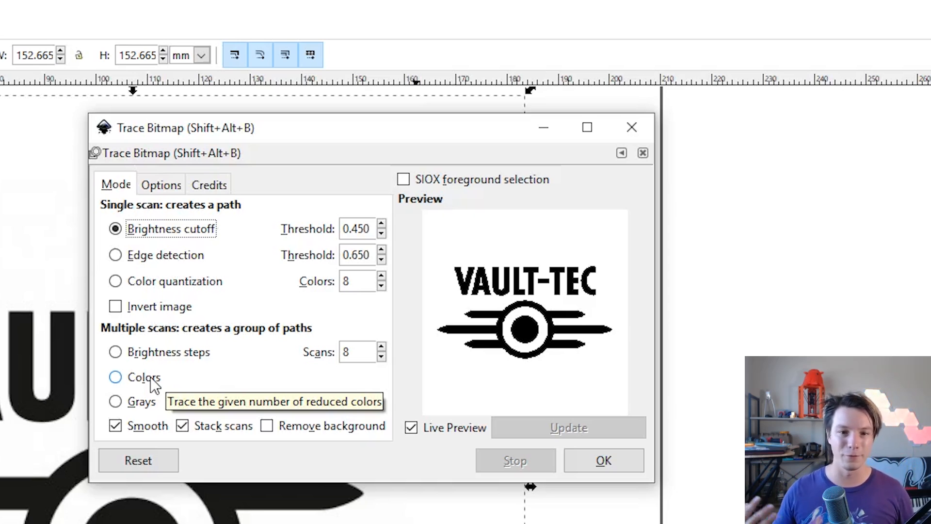
mouse_move(358, 349)
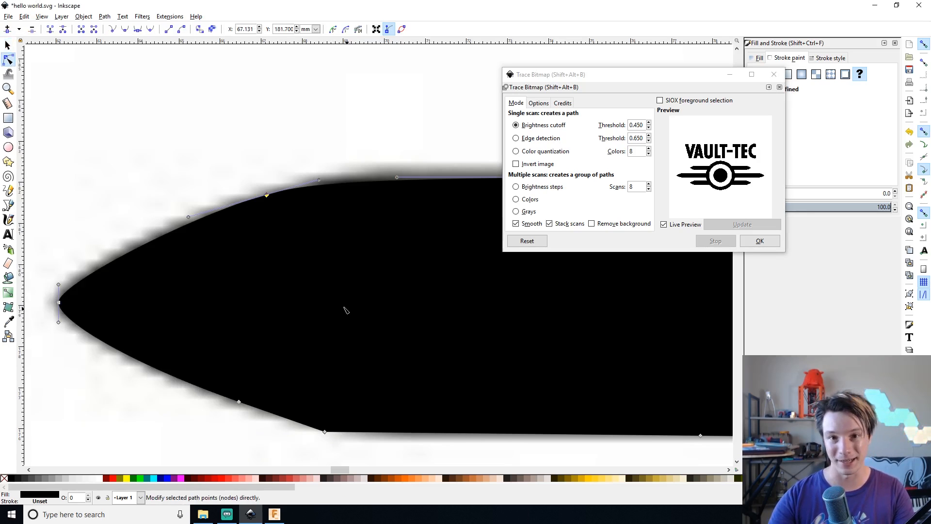
Confirm the trace, creating a 228-node black vector path of the logo.
left_click(759, 241)
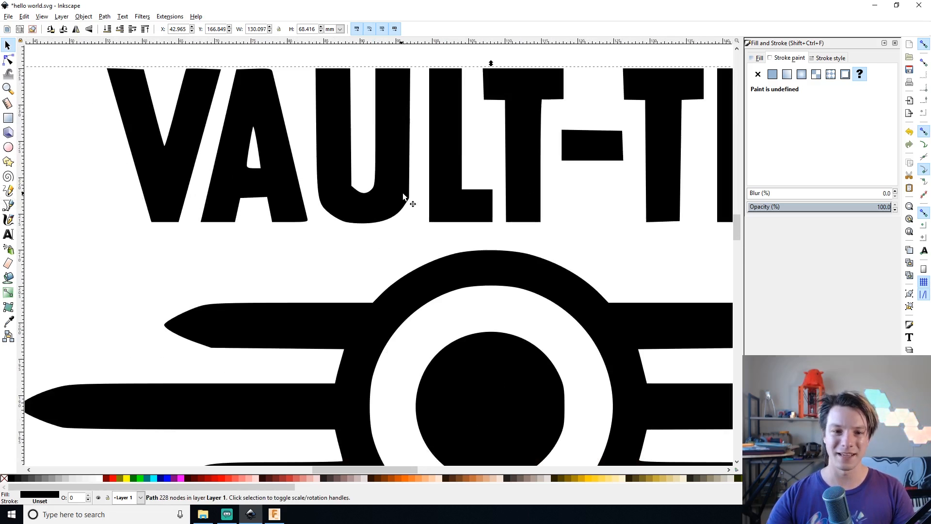
mouse_move(406, 196)
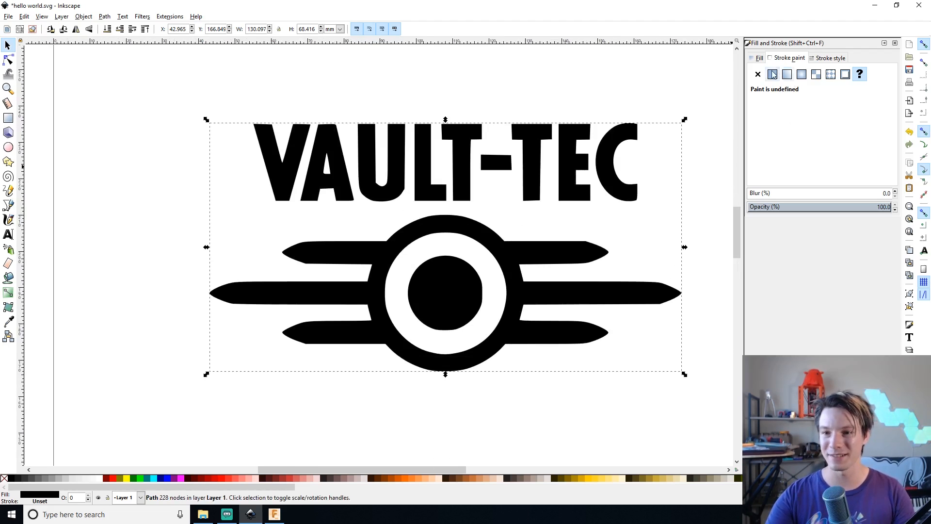
Set the traced logo to no fill with a flat black stroke, and Save As.
left_click(757, 74)
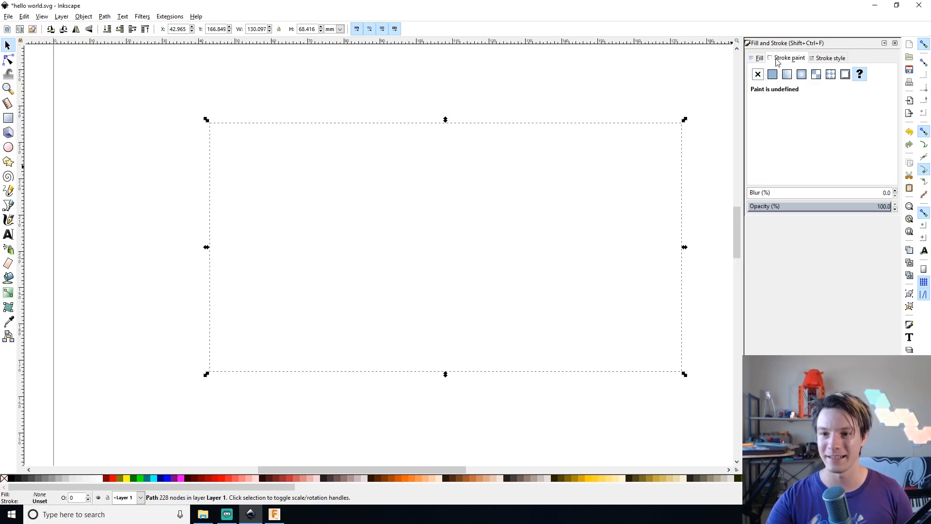
left_click(772, 74)
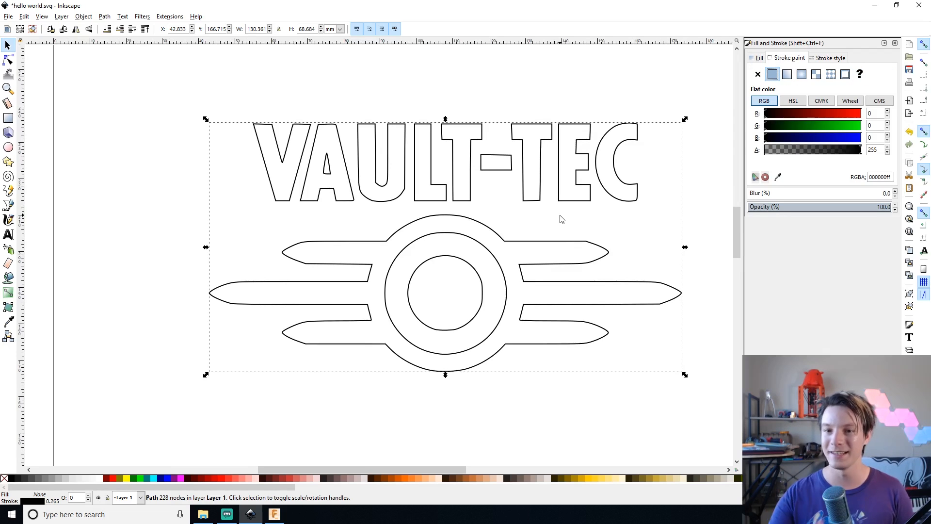
left_click(8, 16)
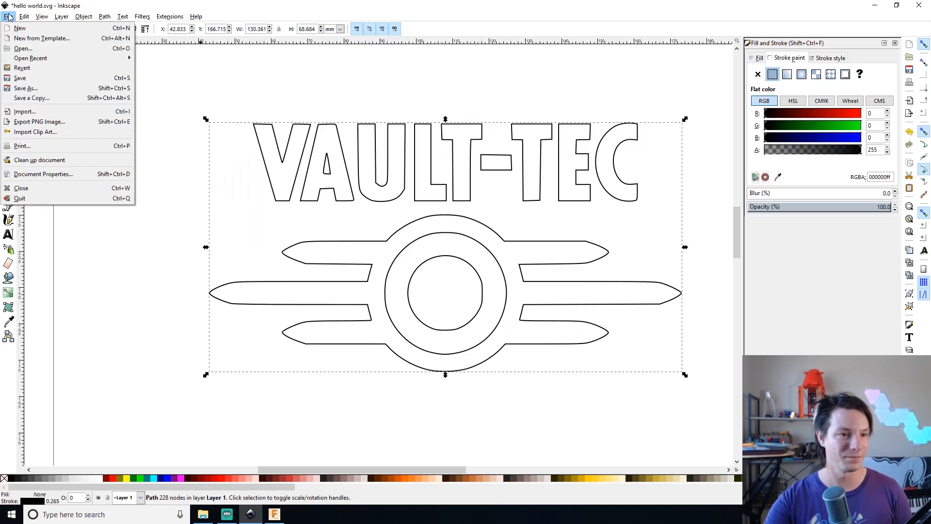
mouse_move(25, 88)
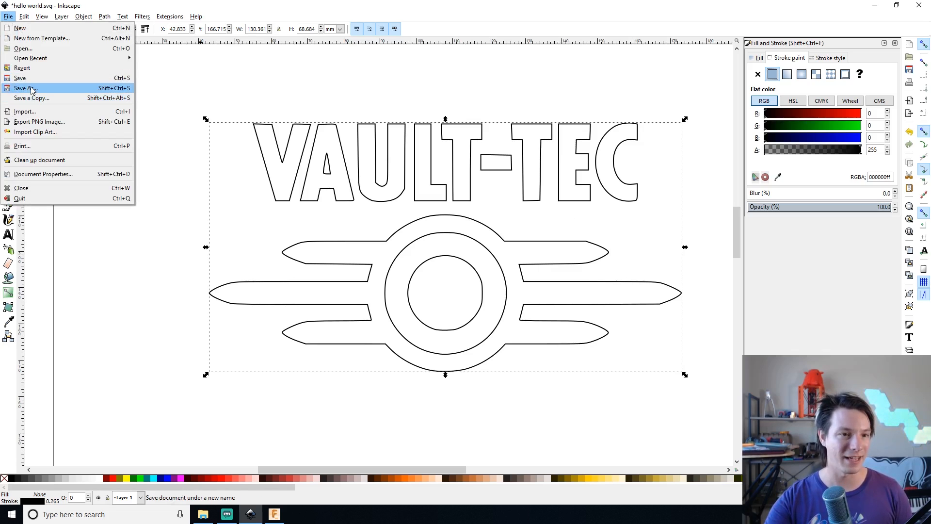
left_click(27, 87)
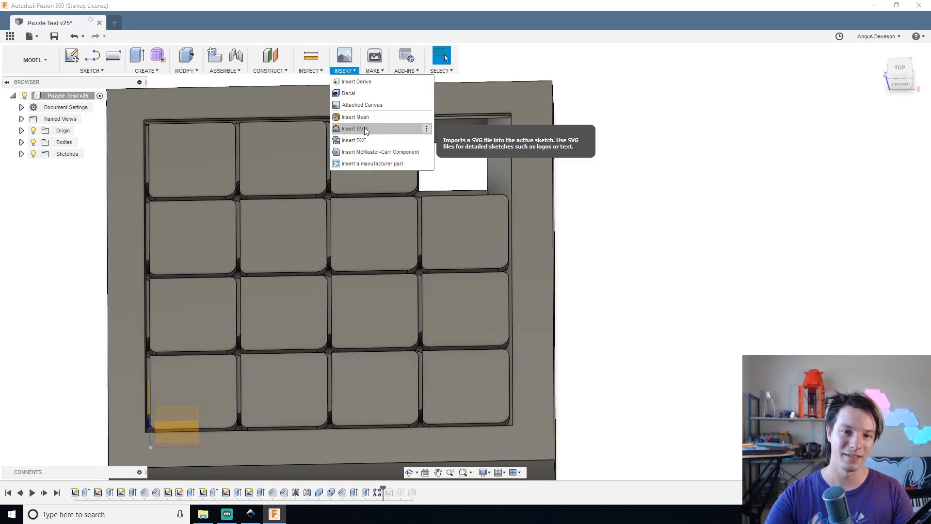
Insert fallout.svg, drag the Vault-Tec outline over the tiles, and stop the sketch.
left_click(355, 128)
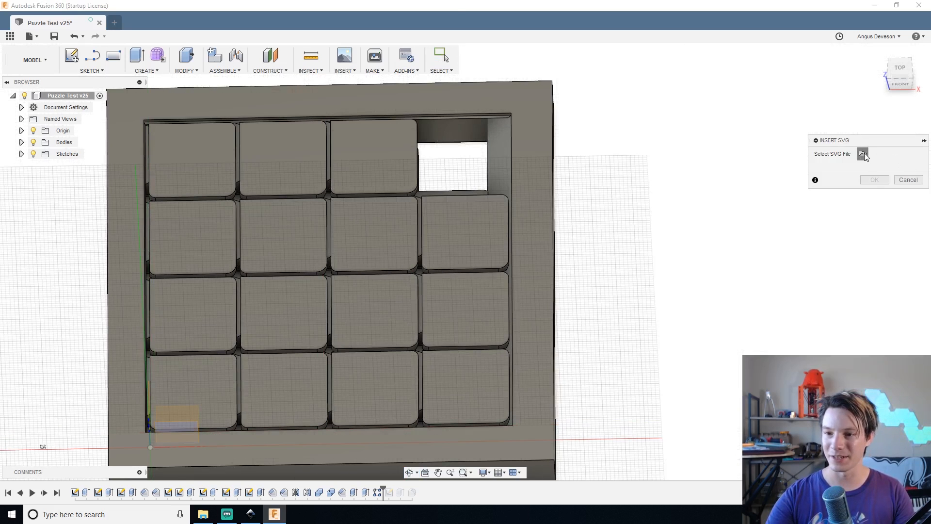
left_click(862, 154)
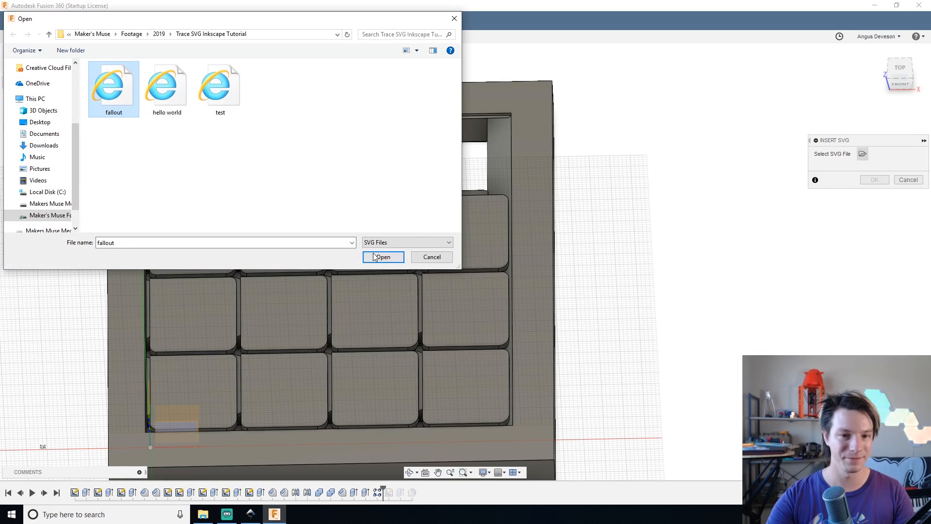
left_click(383, 257)
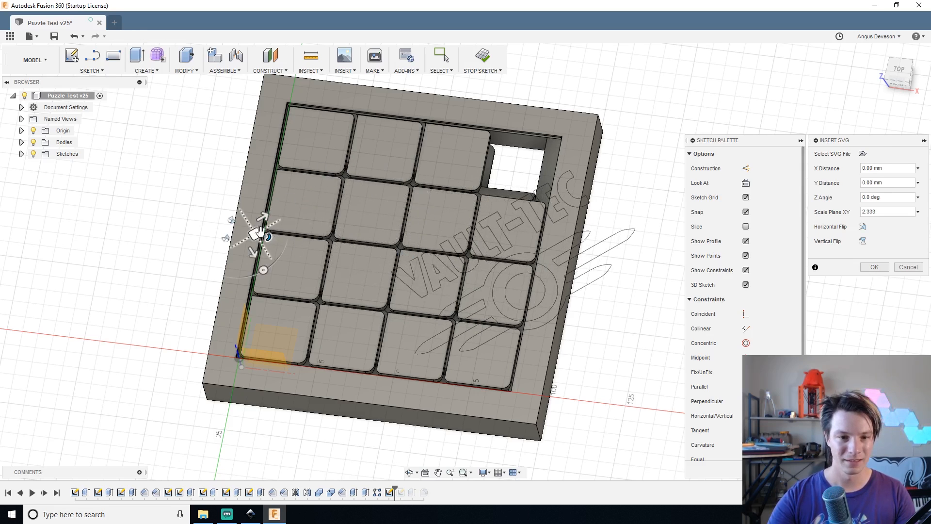
left_click_drag(262, 232, 128, 228)
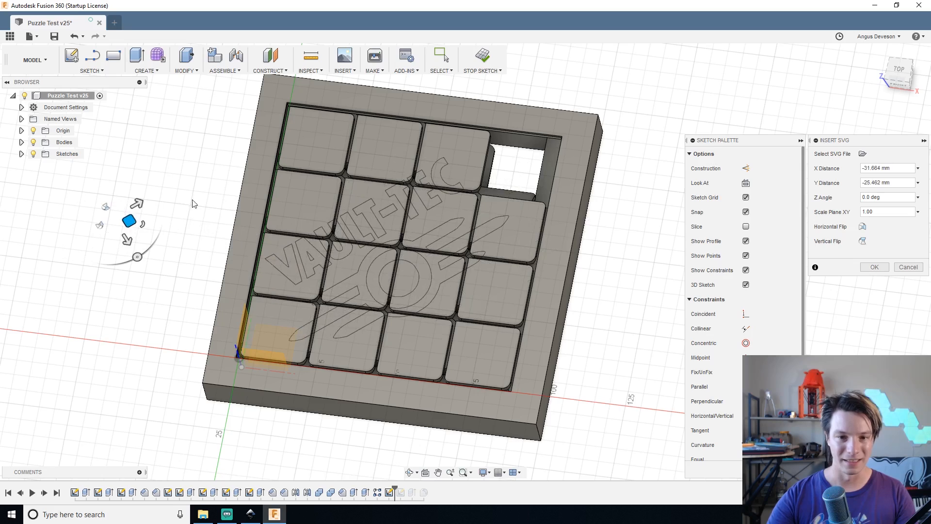
mouse_move(482, 56)
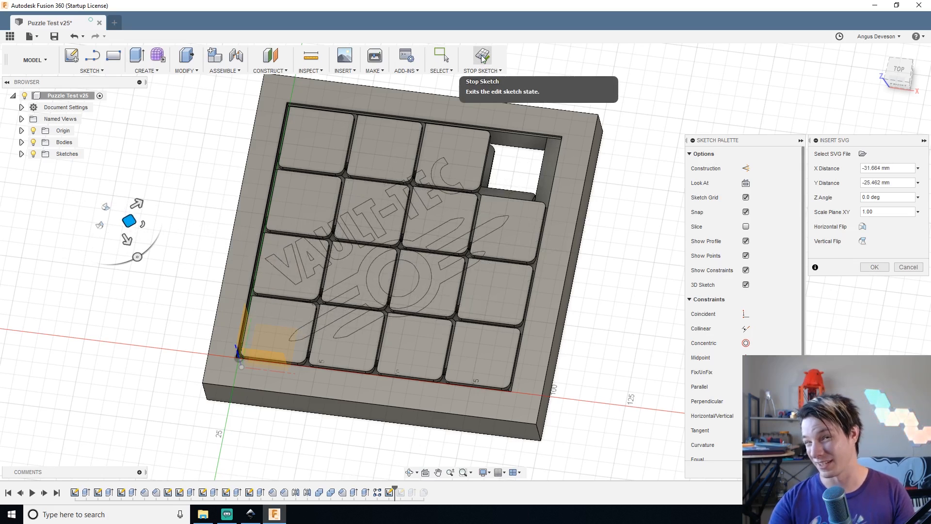
left_click(482, 56)
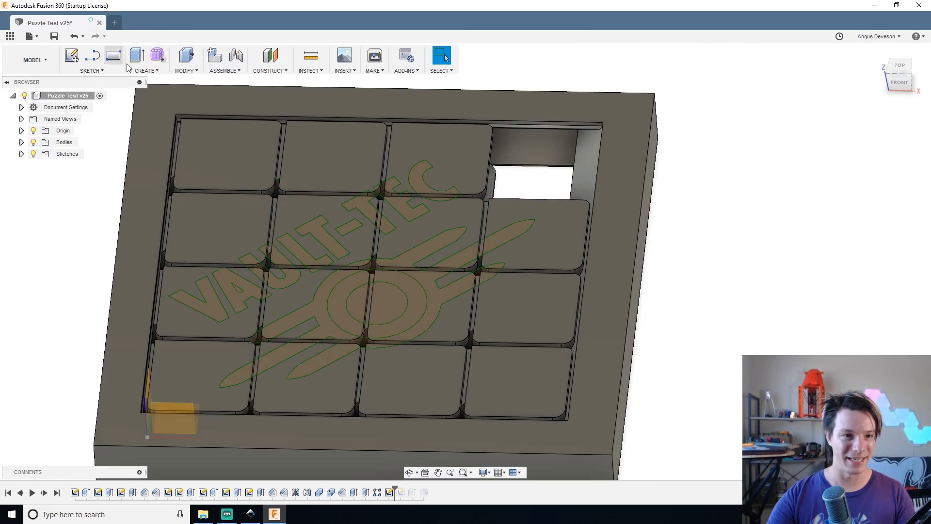
Start an extrude of the logo profiles with a negative depth.
left_click(135, 55)
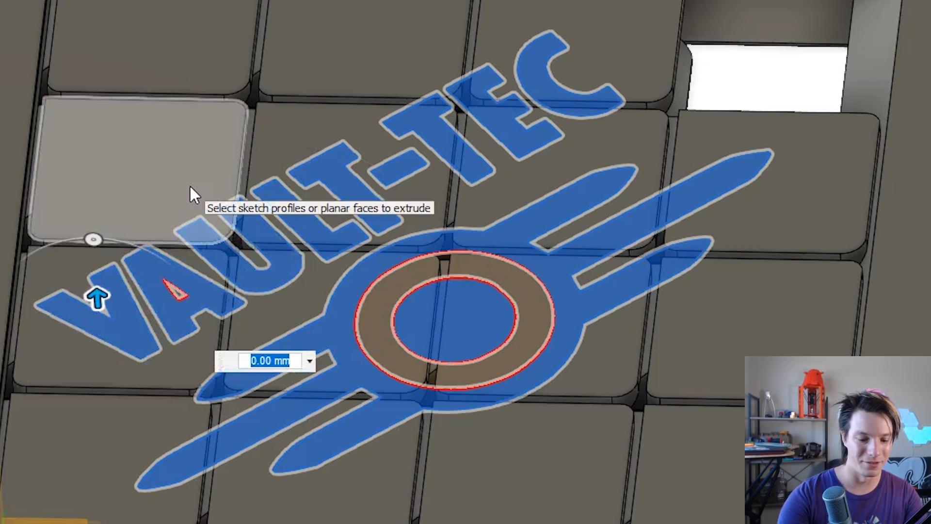
type("-0")
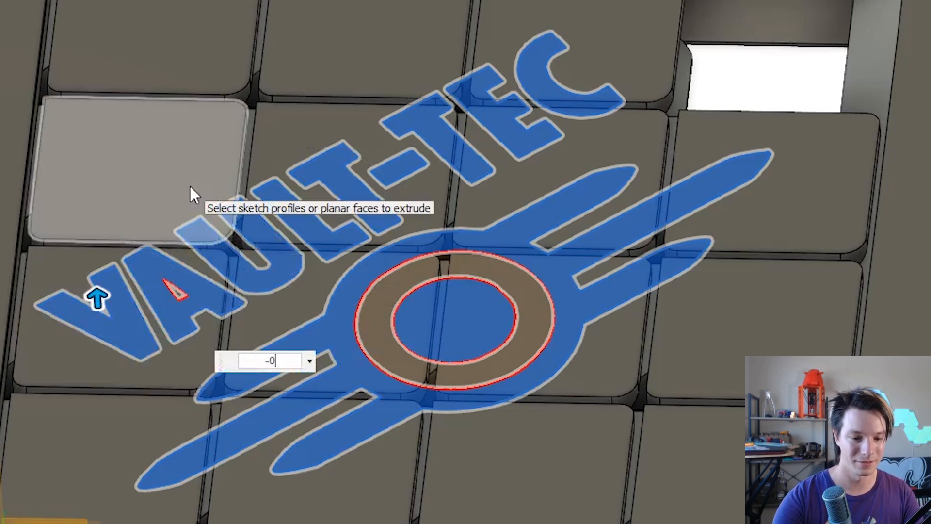